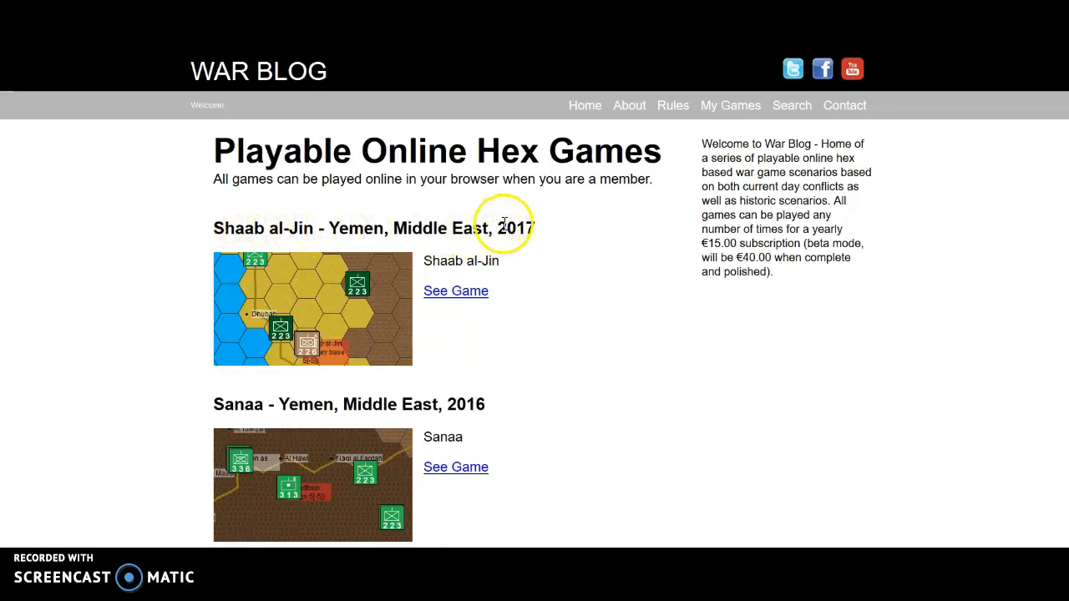
mouse_move(406, 298)
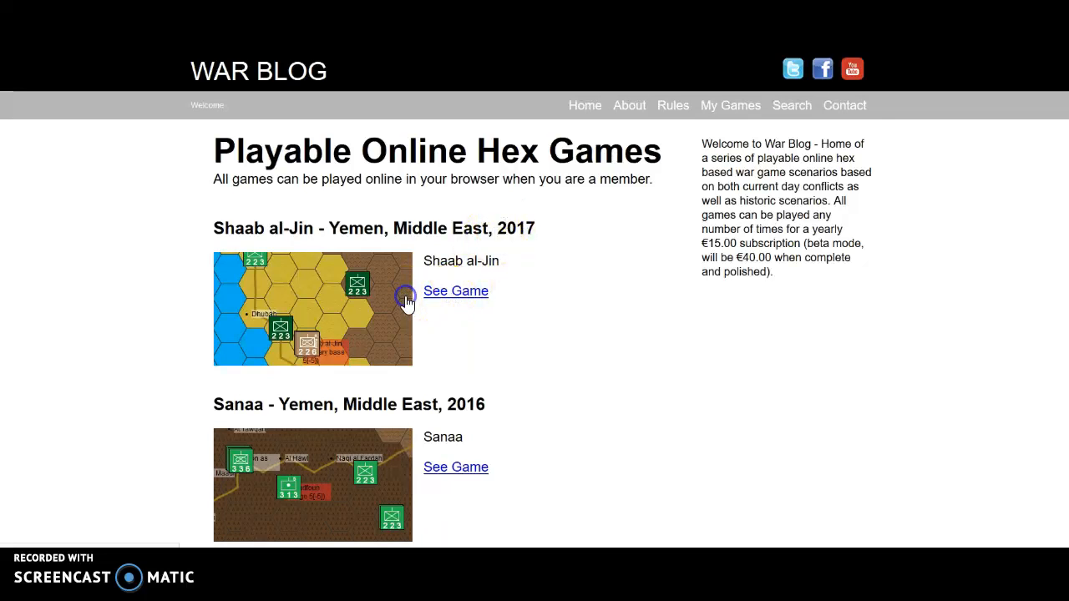
- Bring up the Shaab al-Jin 2017 scenario via its 'See Game' link and view the hex map
left_click(456, 291)
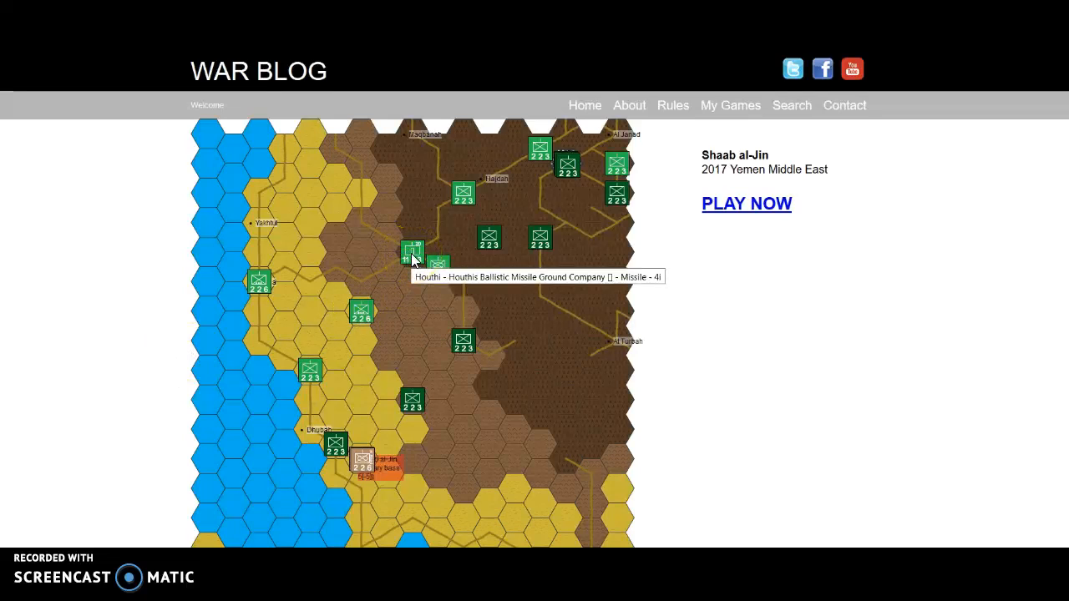
left_click(364, 468)
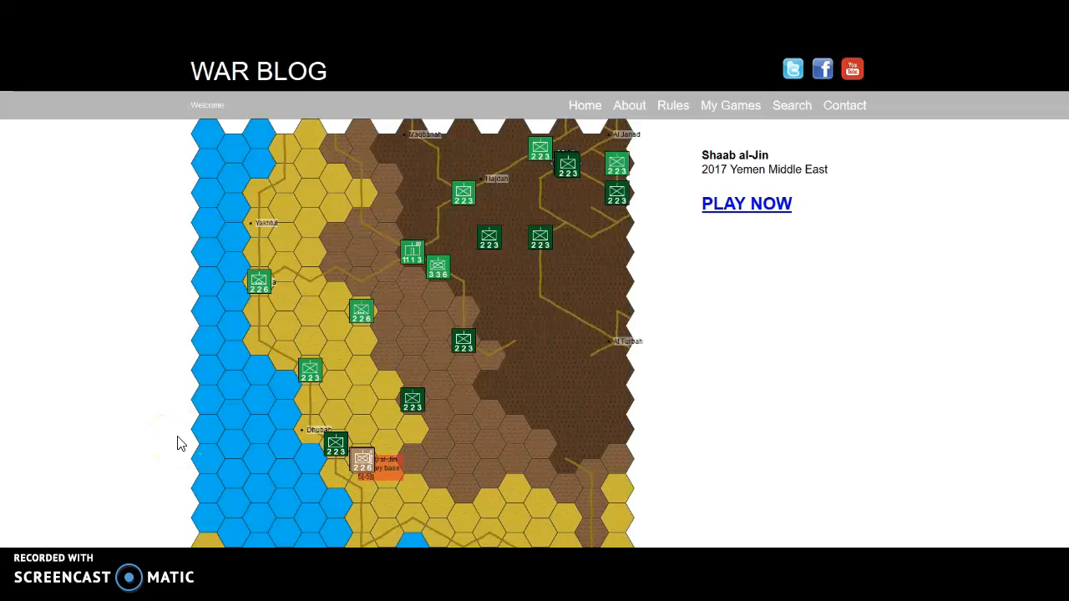
scroll("down", 3)
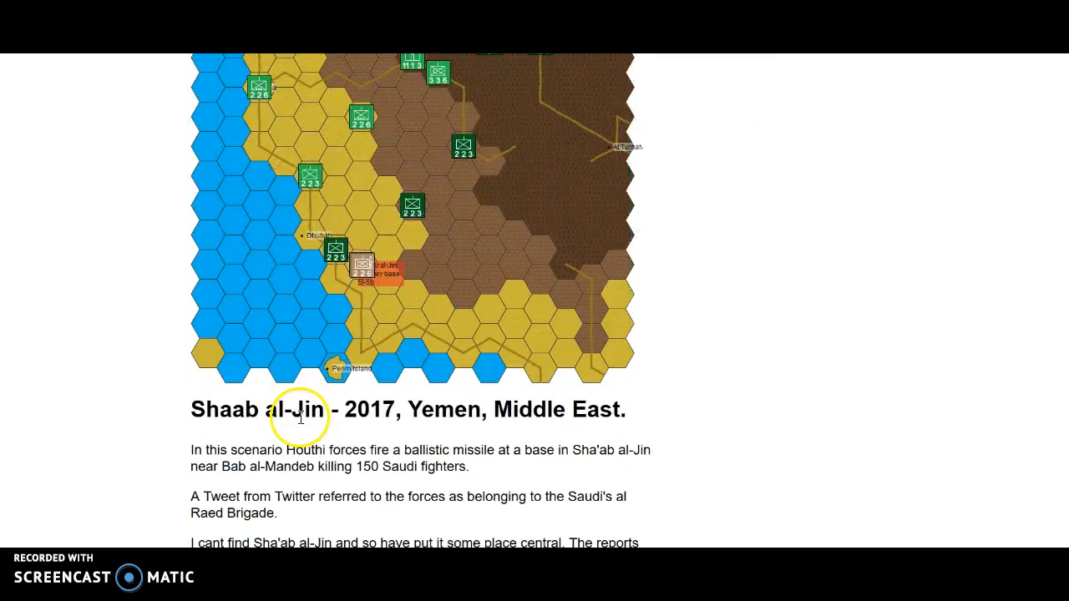
scroll("down", 3)
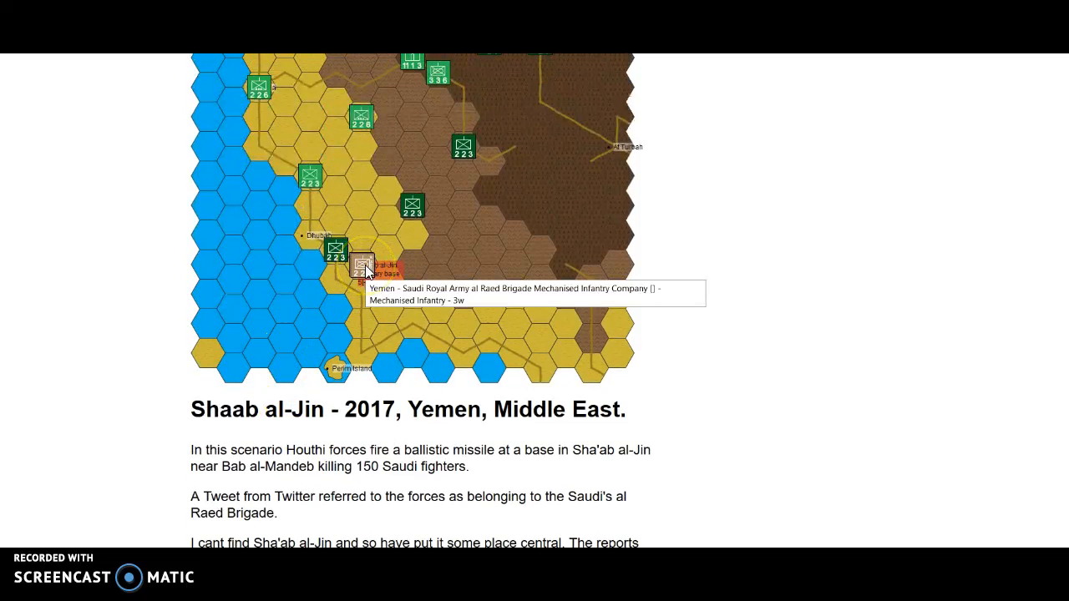
scroll("down", 3)
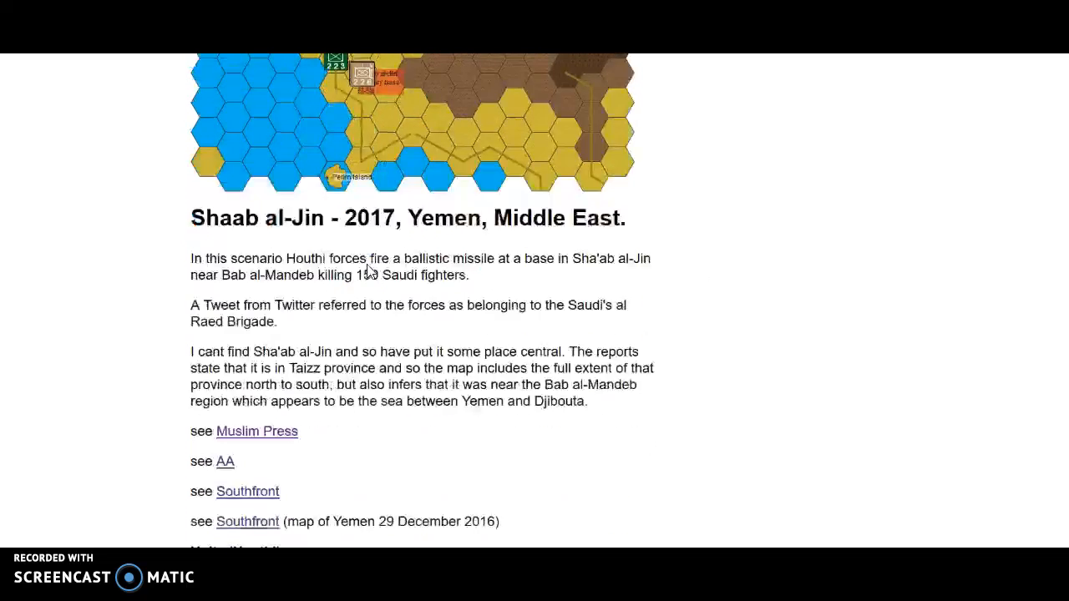
scroll("down", 3)
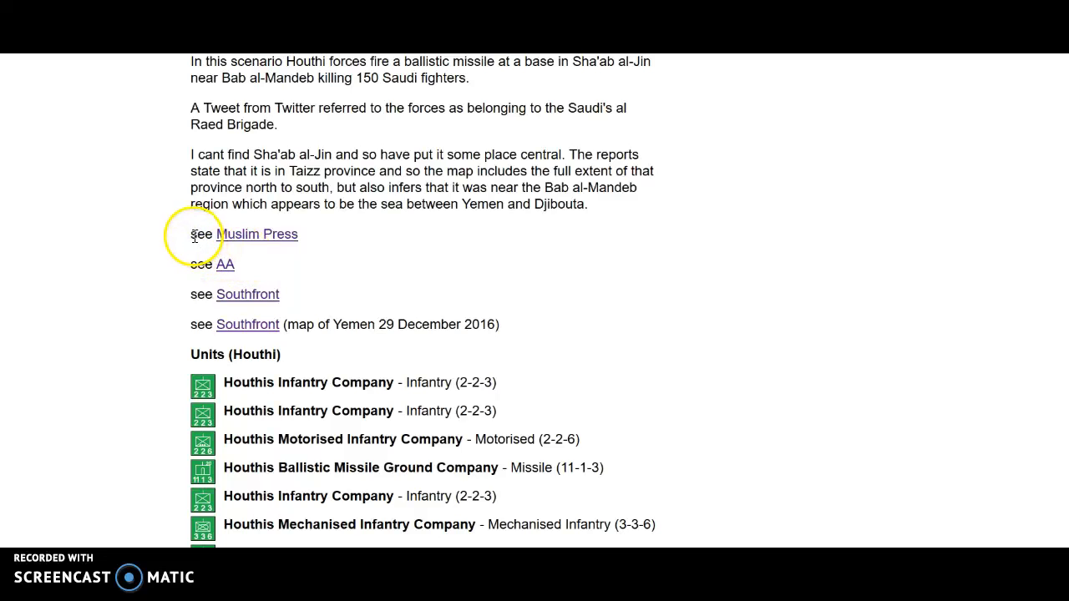
mouse_move(237, 274)
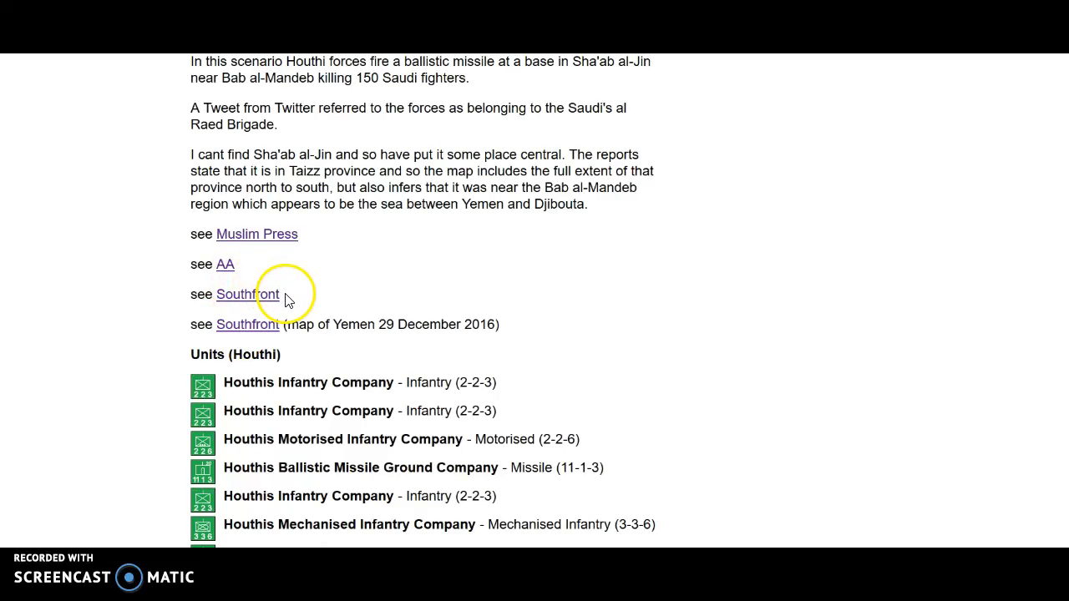
mouse_move(247, 294)
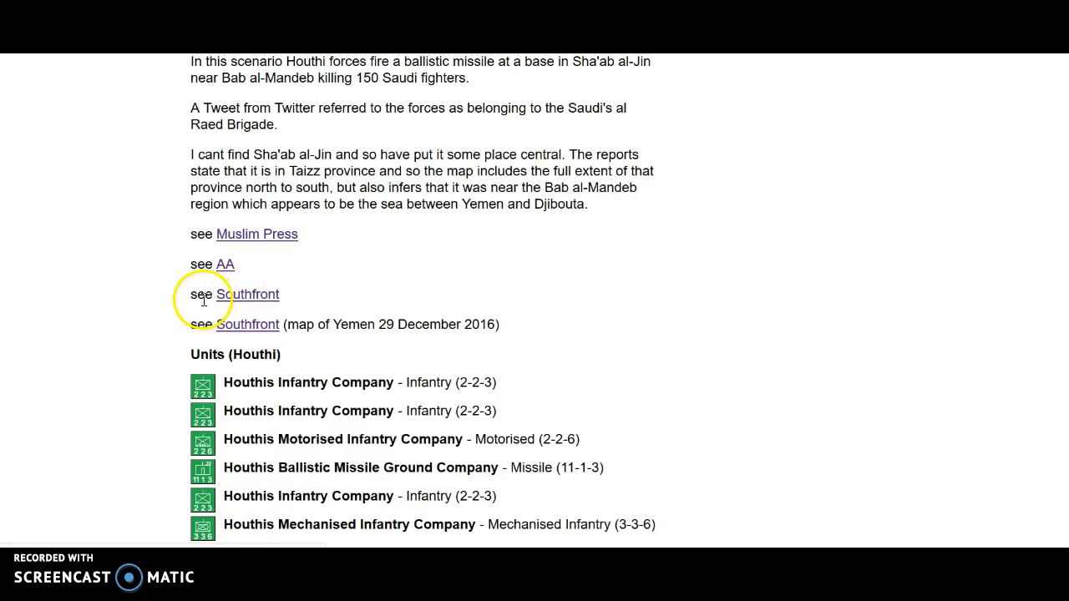
- Read the South Front report on the Taiz advance and 150 Saudi soldiers killed
left_click(249, 294)
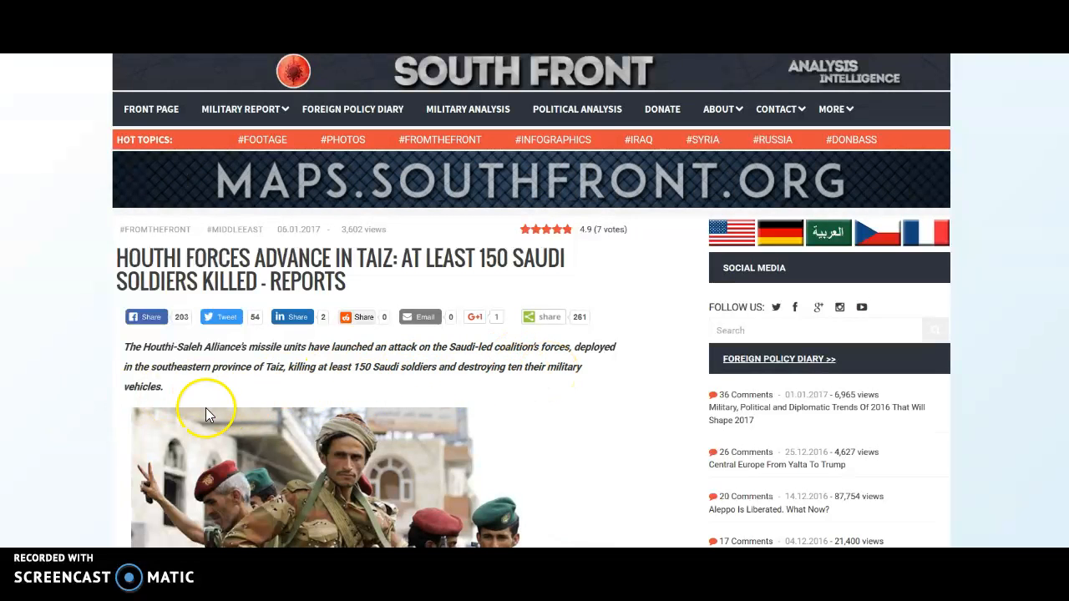
scroll("down", 3)
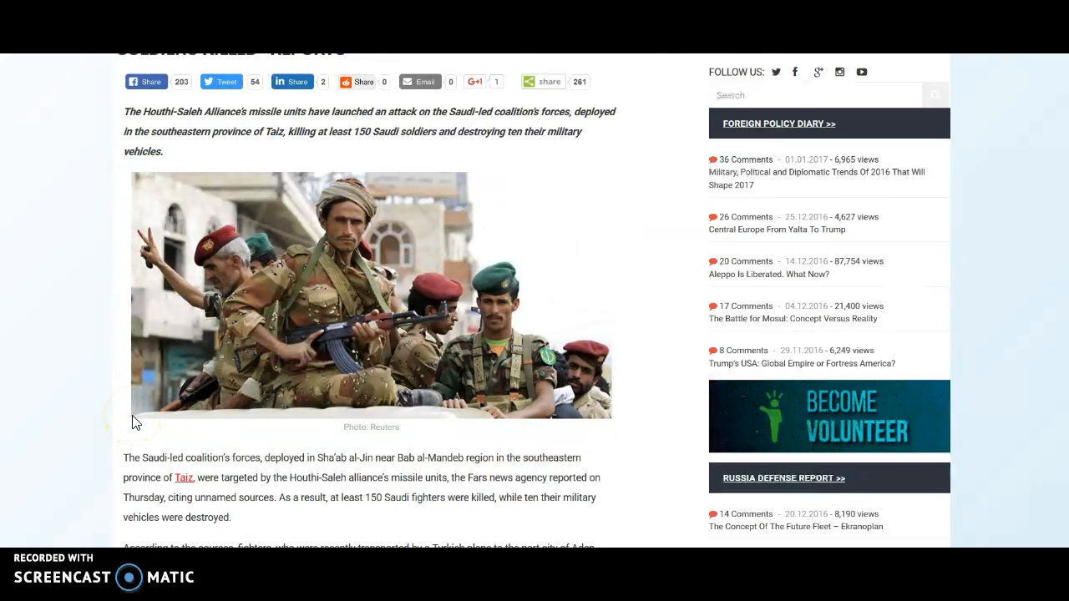
scroll("down", 3)
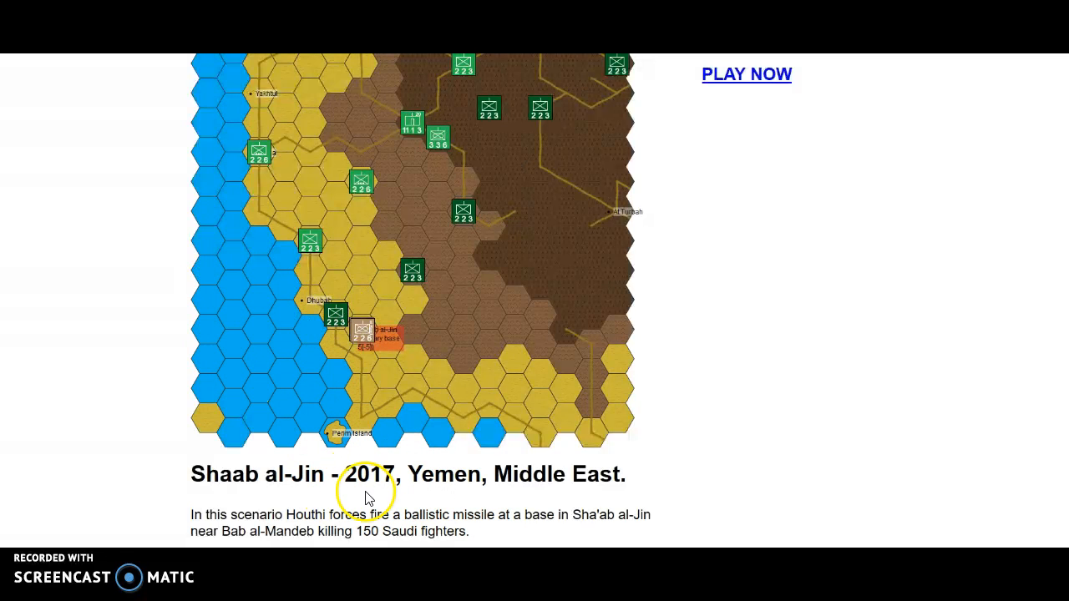
mouse_move(568, 406)
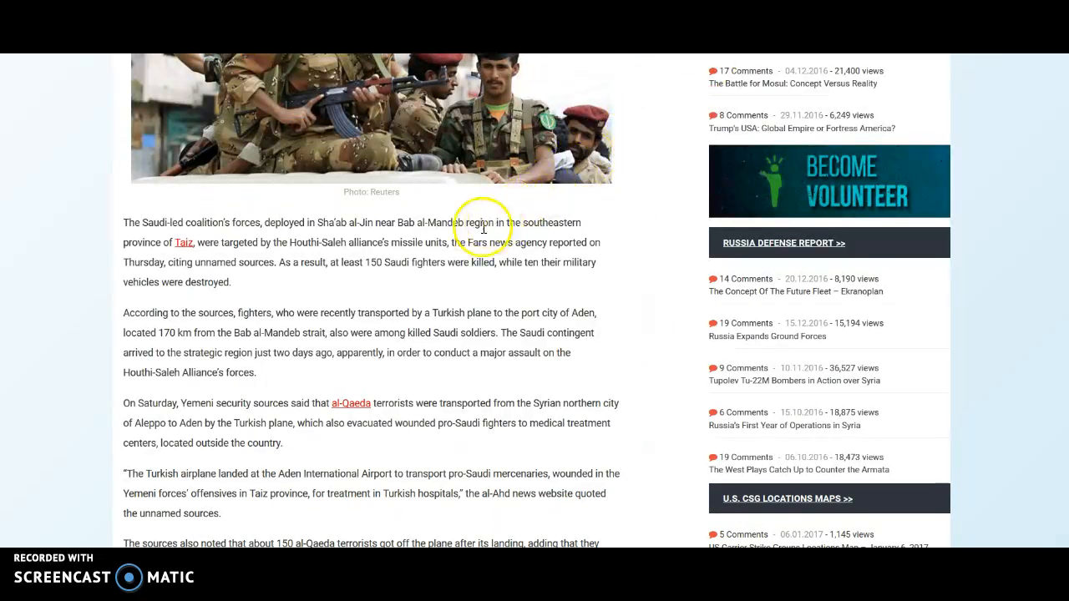
mouse_move(257, 260)
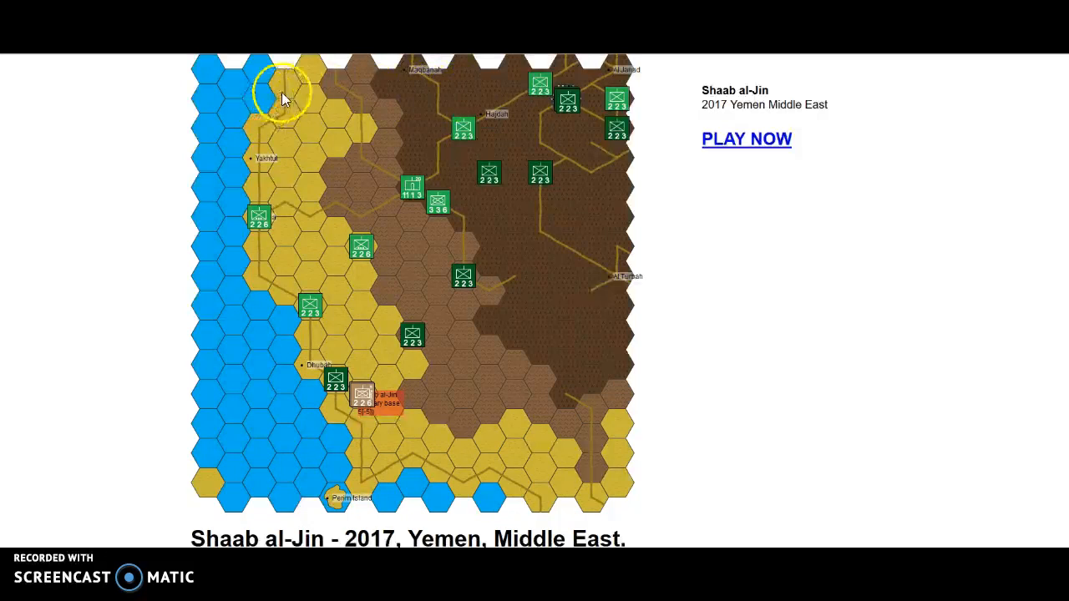
mouse_move(700, 444)
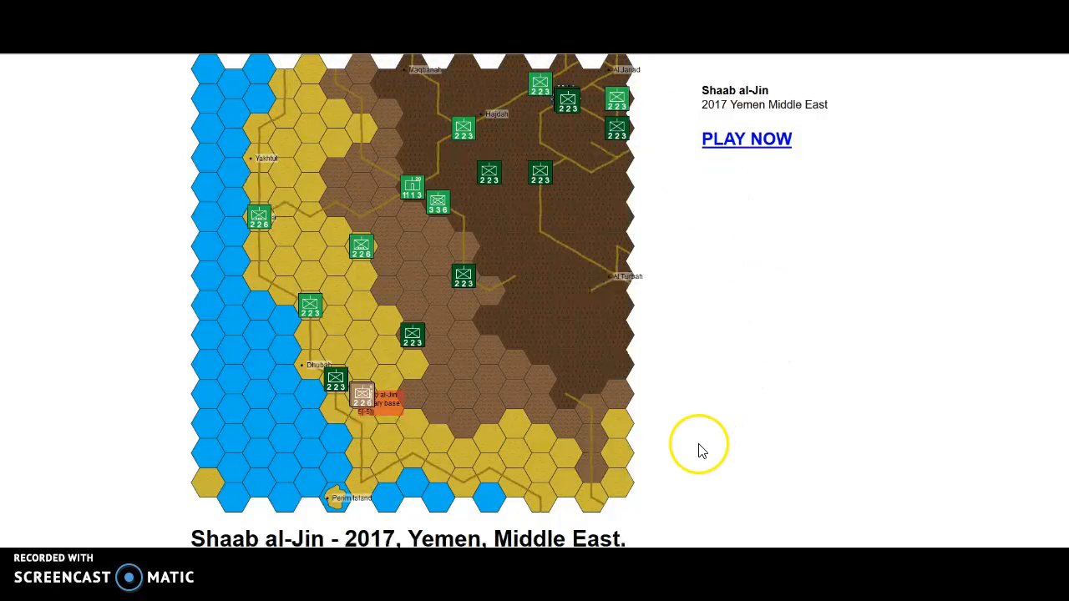
mouse_move(604, 430)
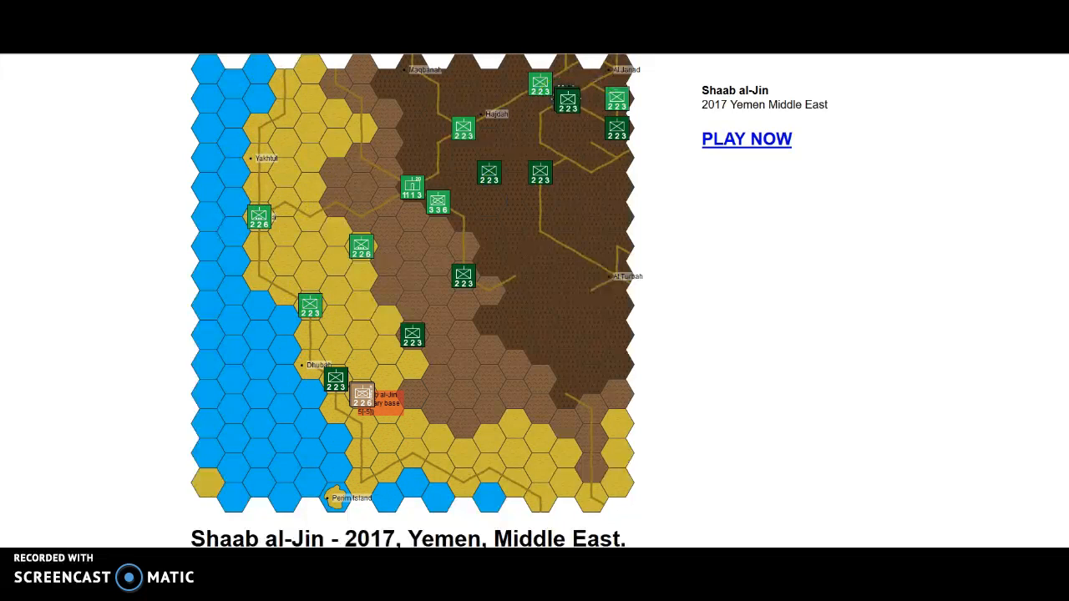
scroll("down", 3)
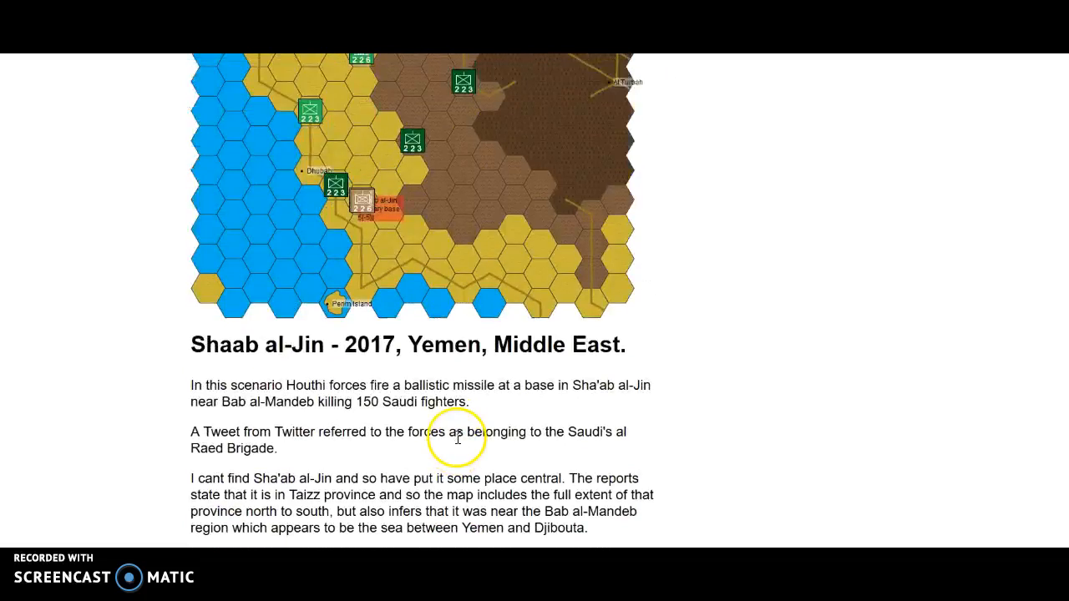
scroll("up", 3)
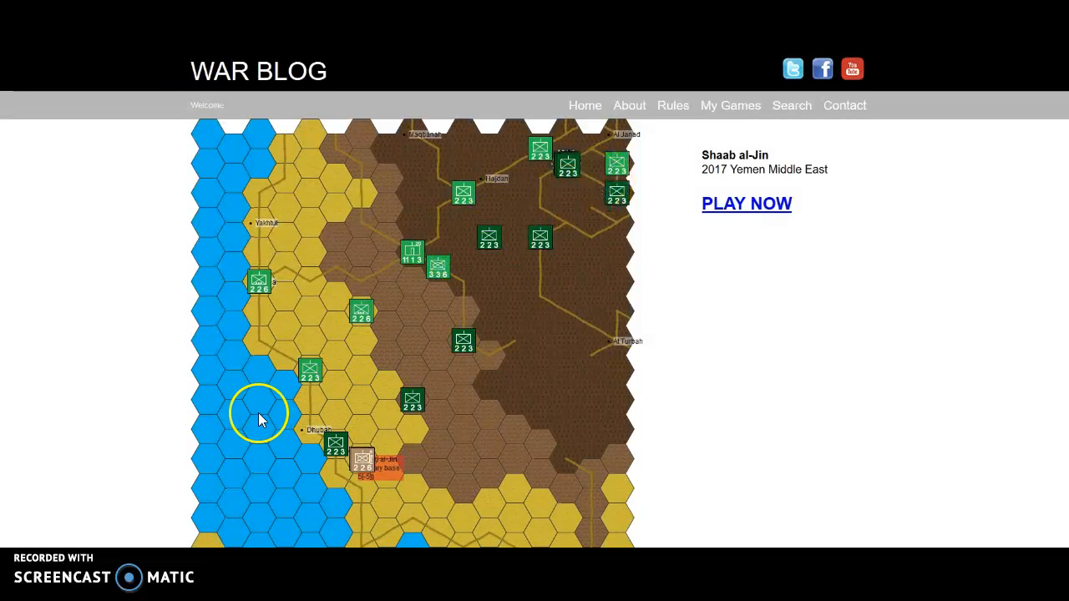
scroll("down", 3)
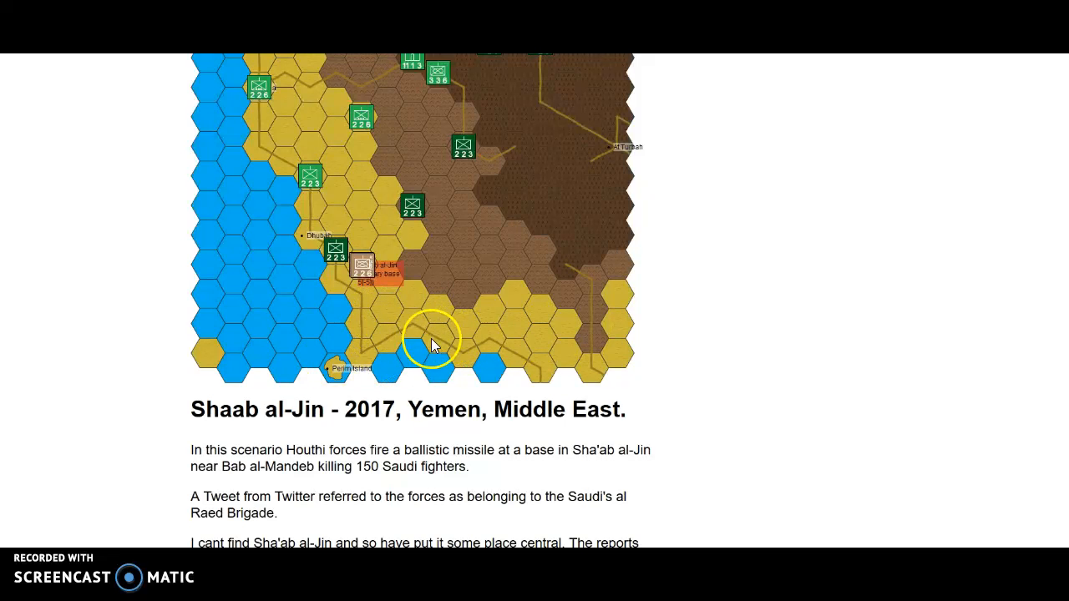
mouse_move(307, 227)
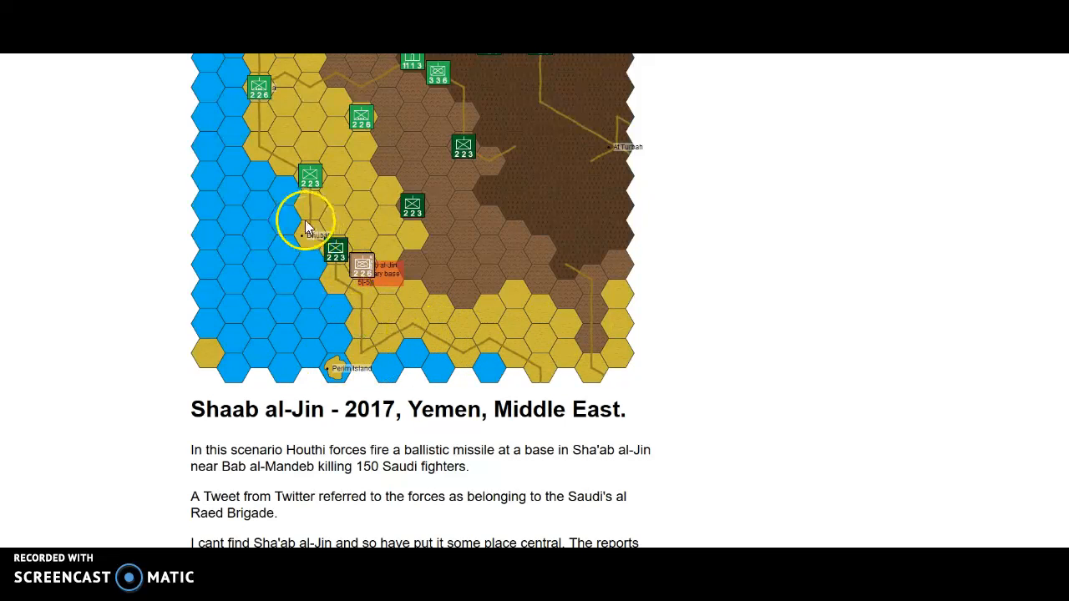
mouse_move(360, 267)
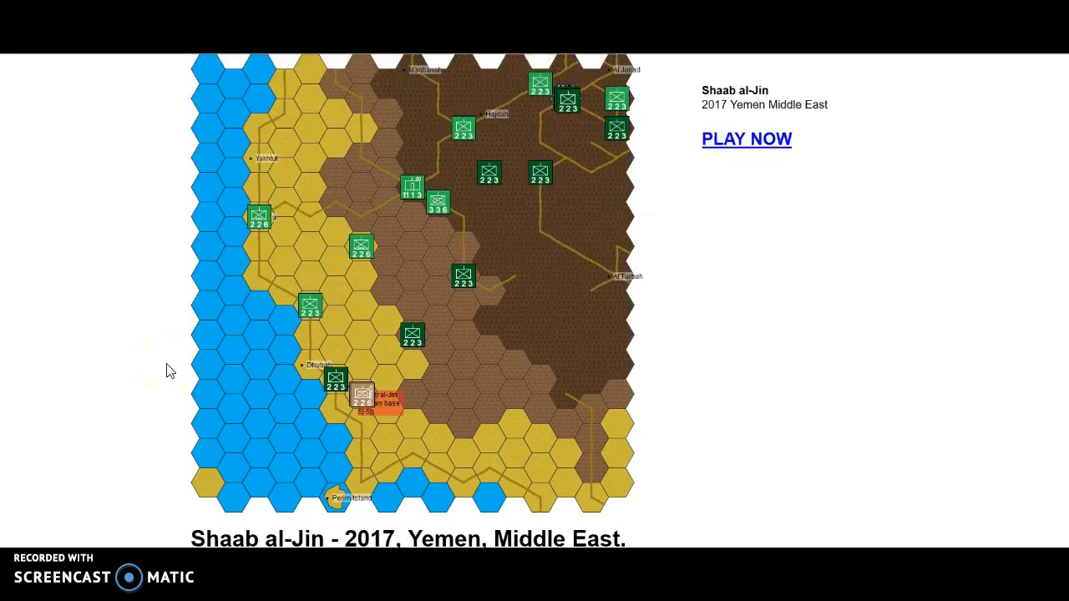
mouse_move(364, 392)
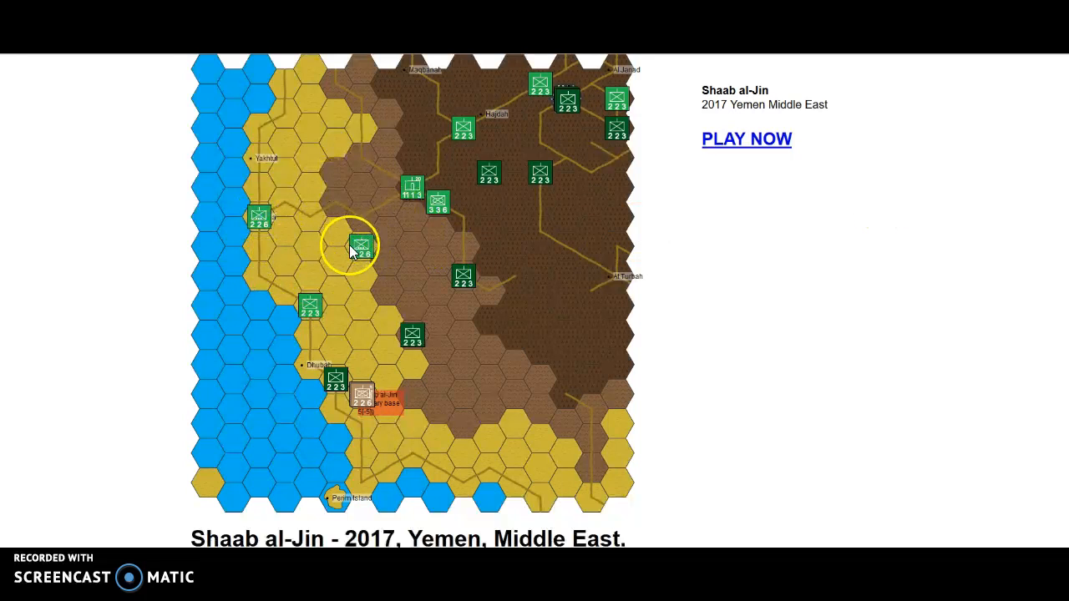
mouse_move(361, 247)
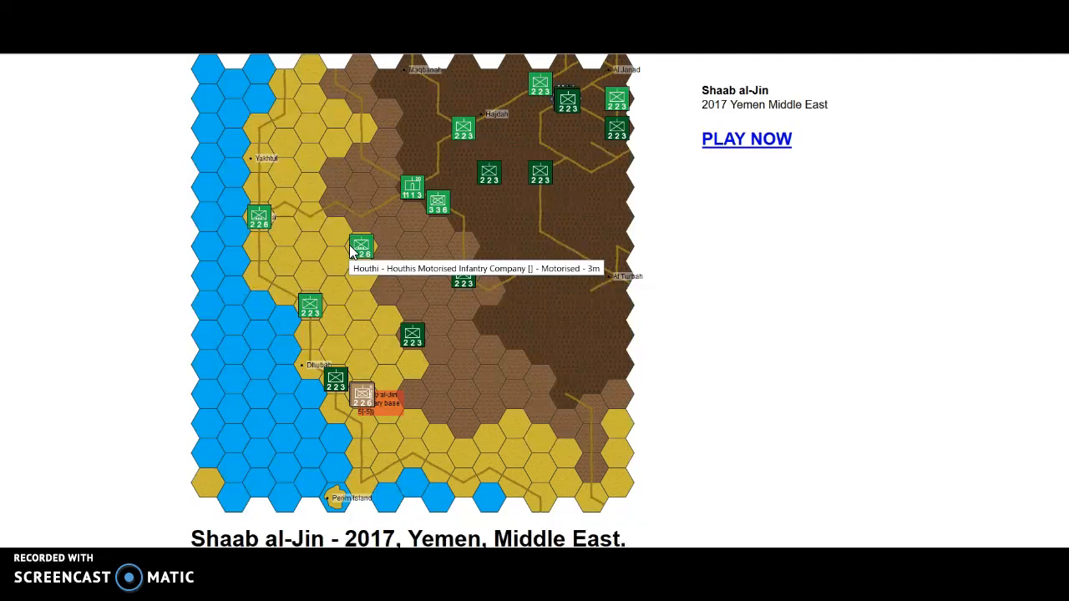
mouse_move(364, 394)
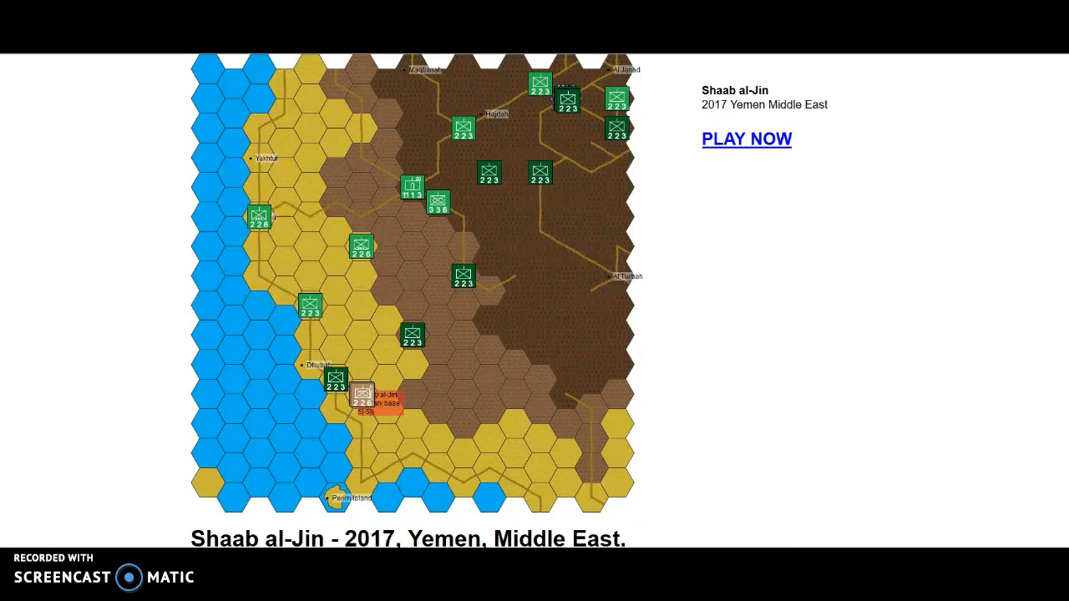
mouse_move(449, 432)
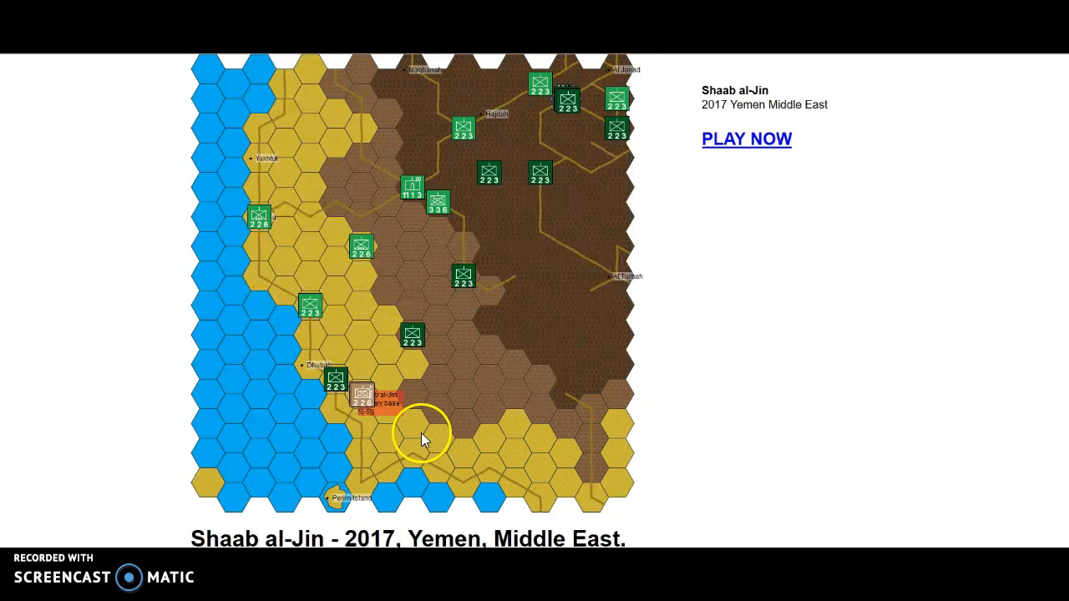
mouse_move(398, 475)
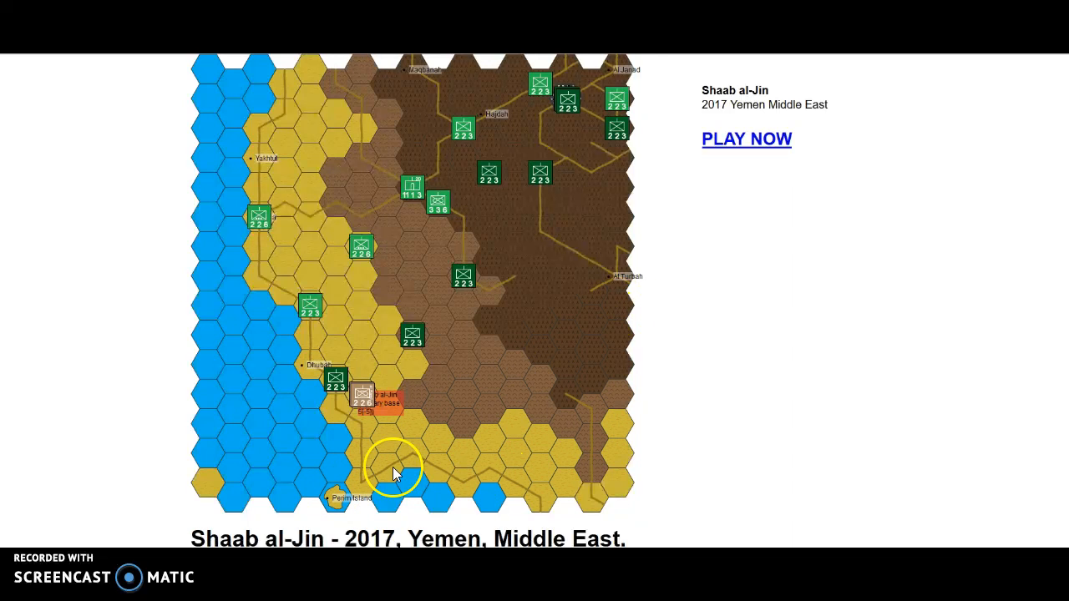
mouse_move(605, 360)
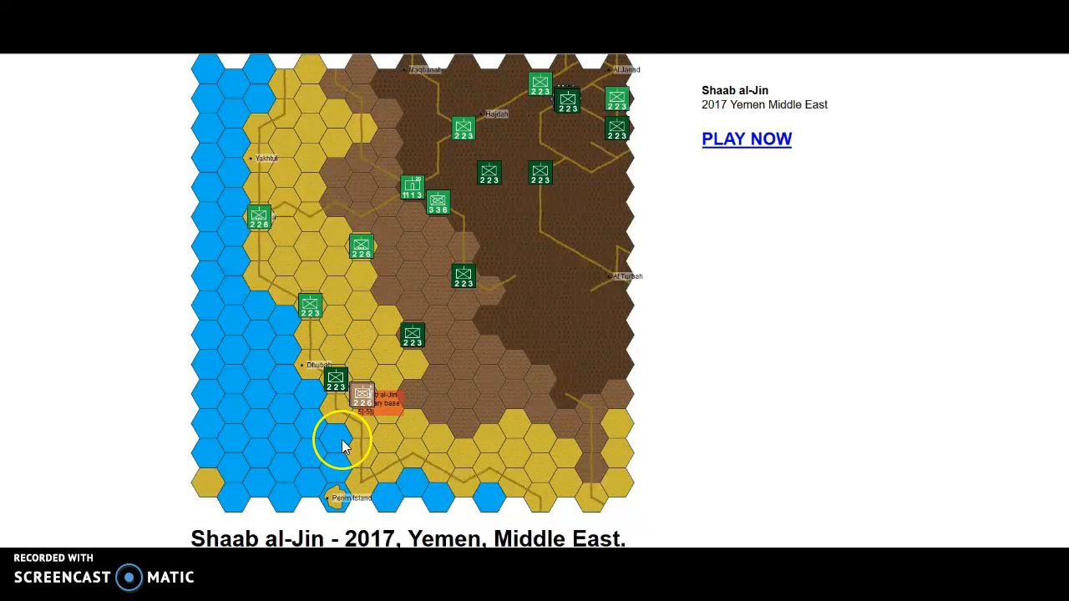
mouse_move(550, 427)
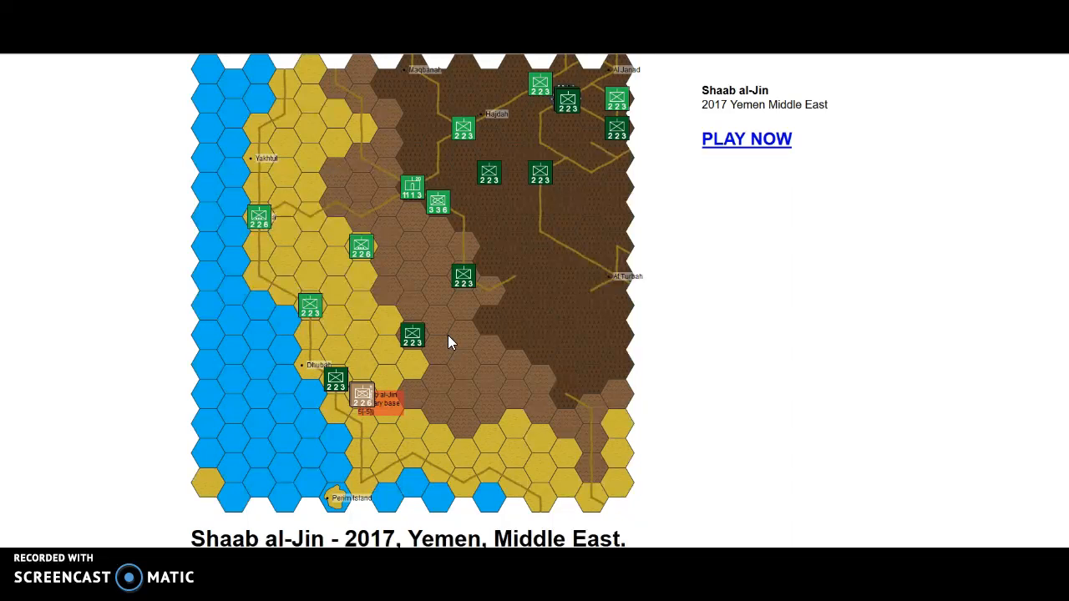
left_click(411, 187)
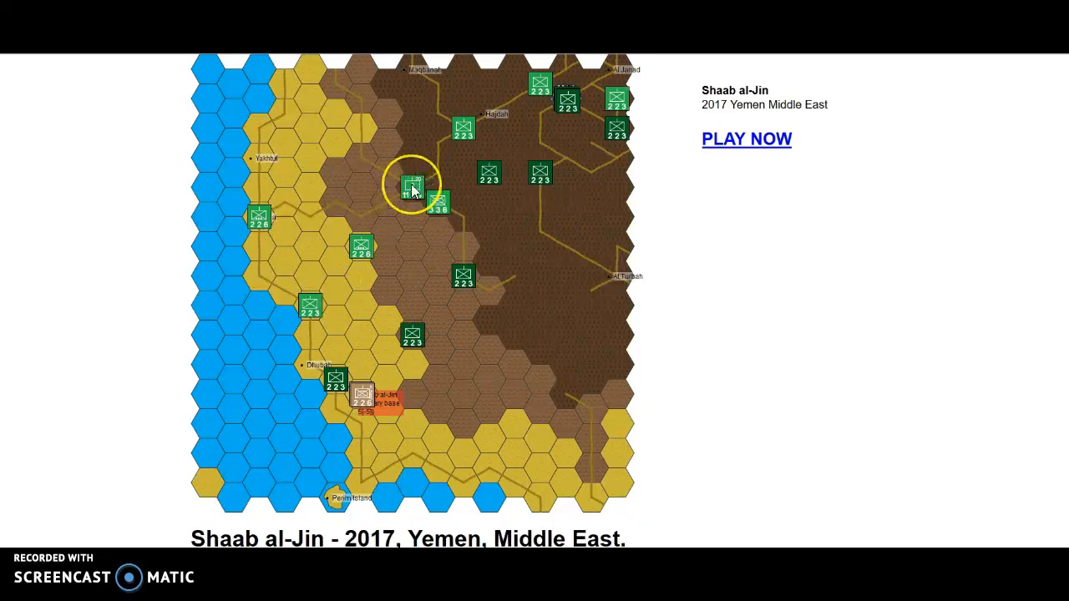
mouse_move(413, 185)
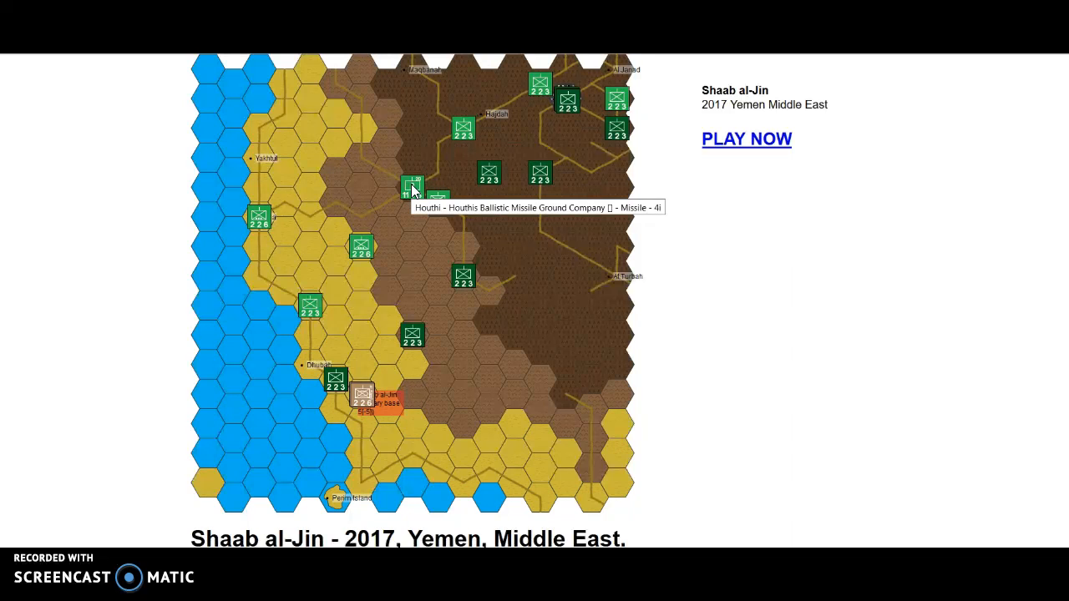
mouse_move(730, 147)
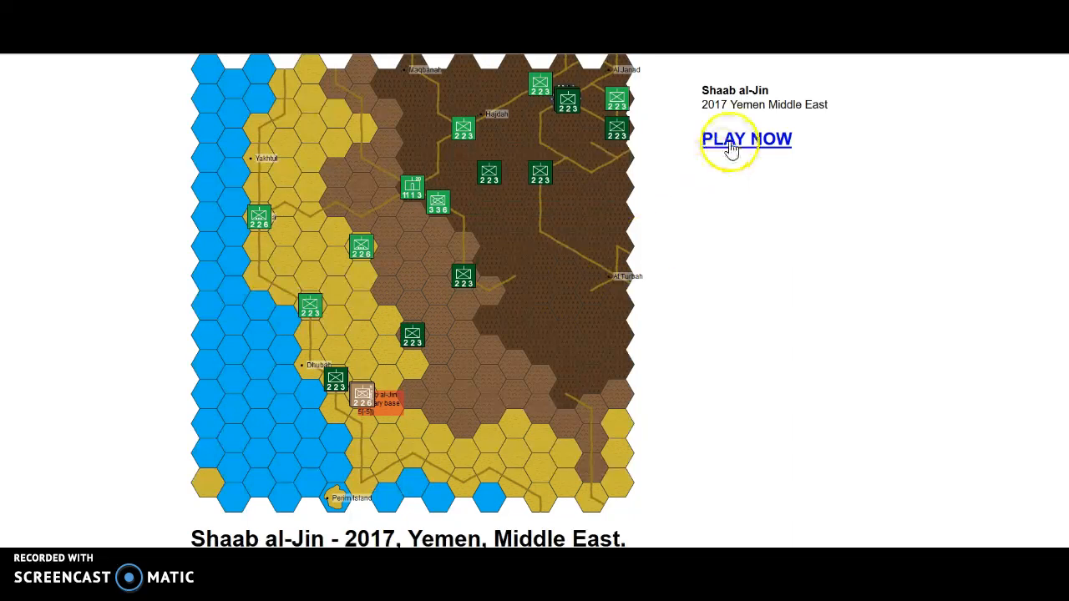
- Start the scenario with PLAY NOW and bring the missile unit's attack screen into view
left_click(745, 139)
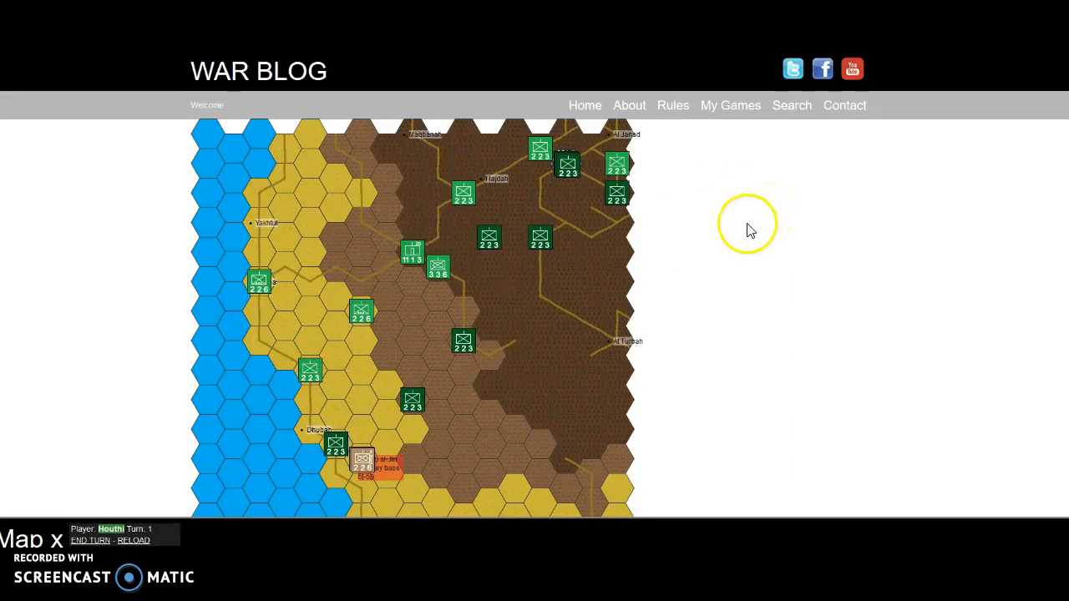
scroll("down", 3)
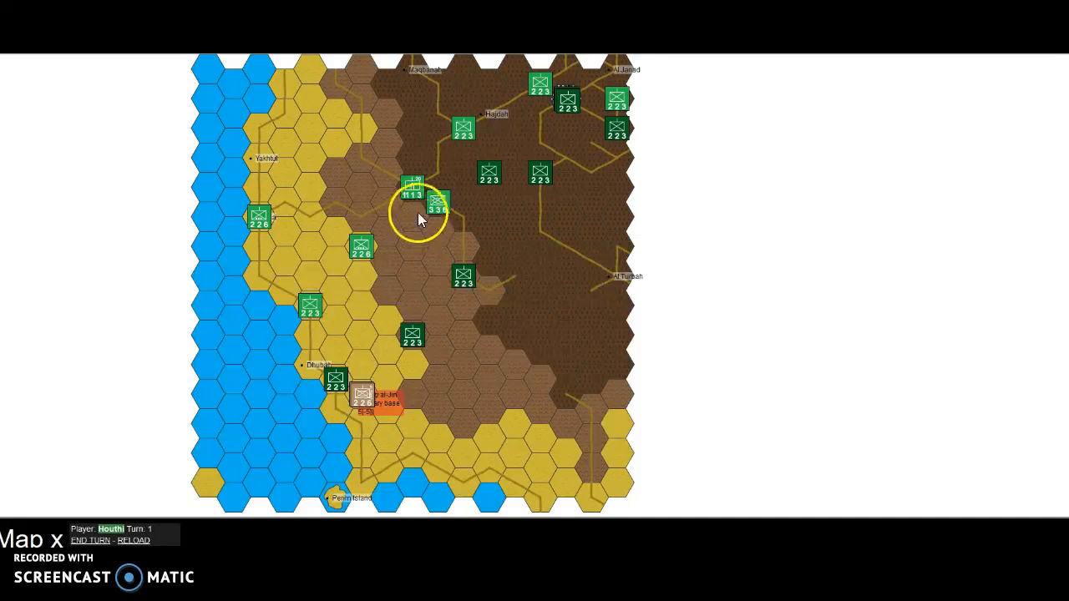
mouse_move(416, 185)
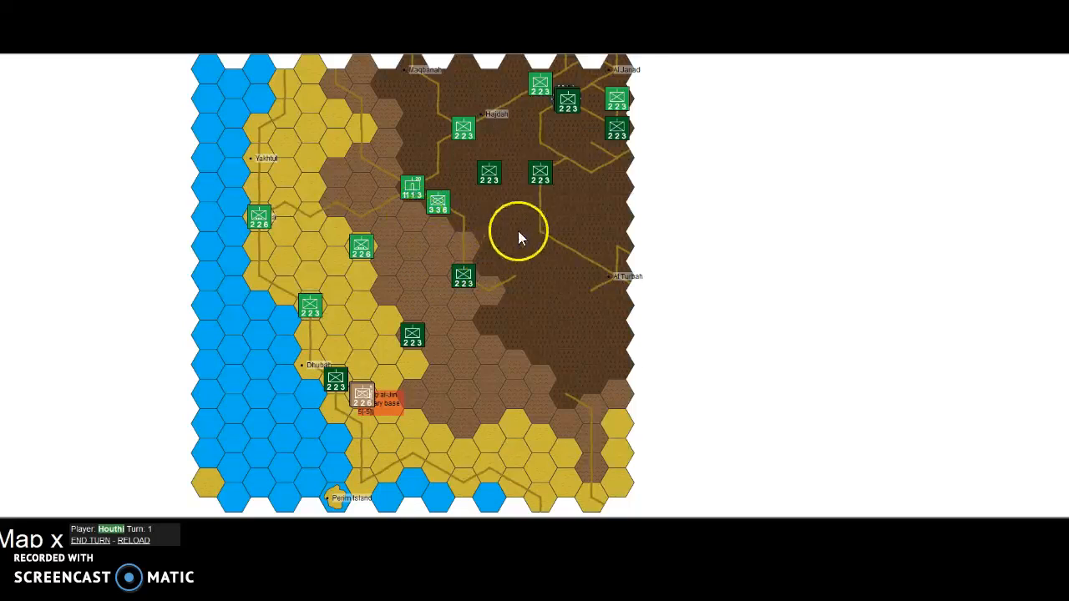
mouse_move(411, 185)
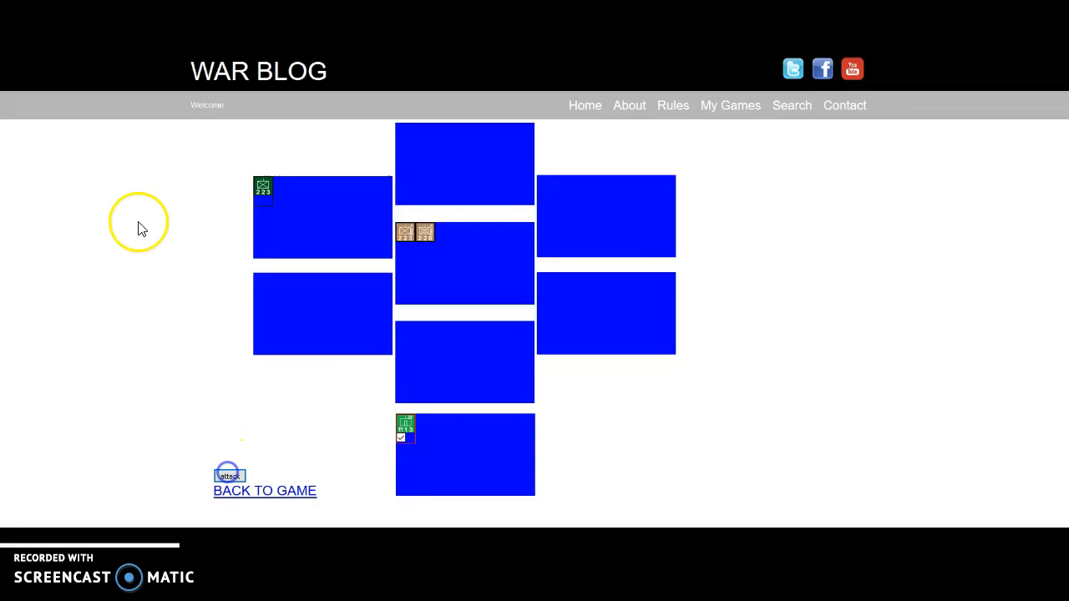
- Resolve the missile strike: 1-0 odds, artilleryOnly, 2.6 and 2.2 damage on the tan units
left_click(229, 474)
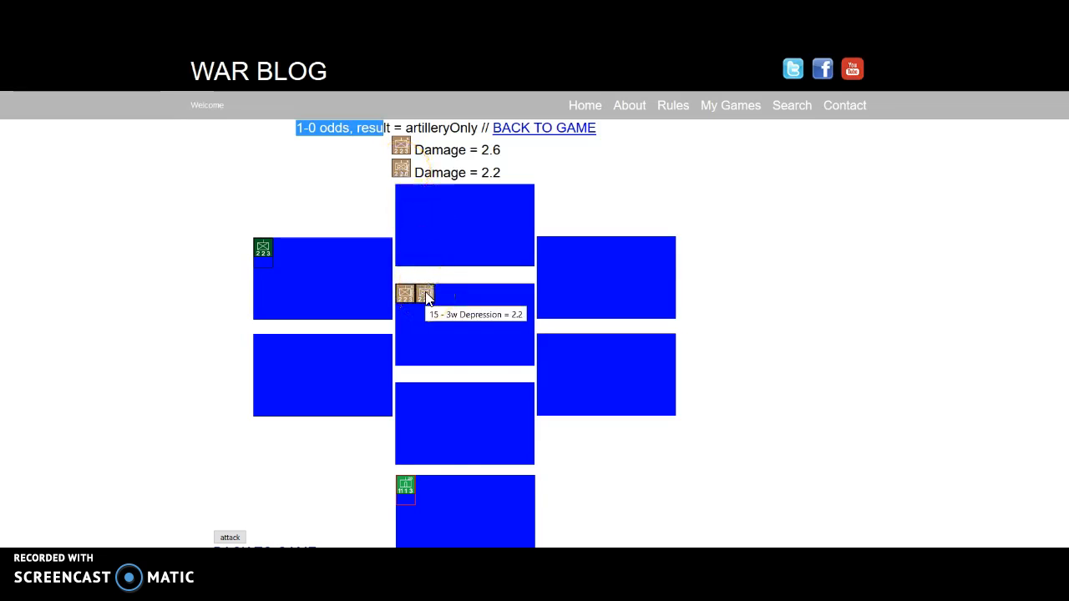
mouse_move(714, 197)
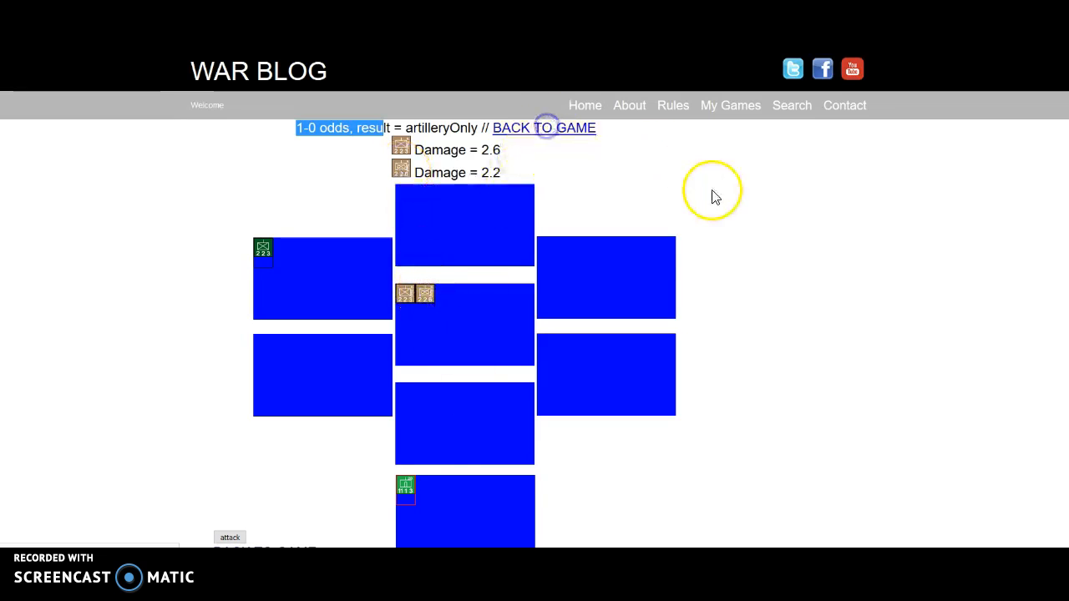
- Return to the map and review positions, selecting the coastal Houthi unit beside the depleted 2.2 Saudi company
left_click(544, 127)
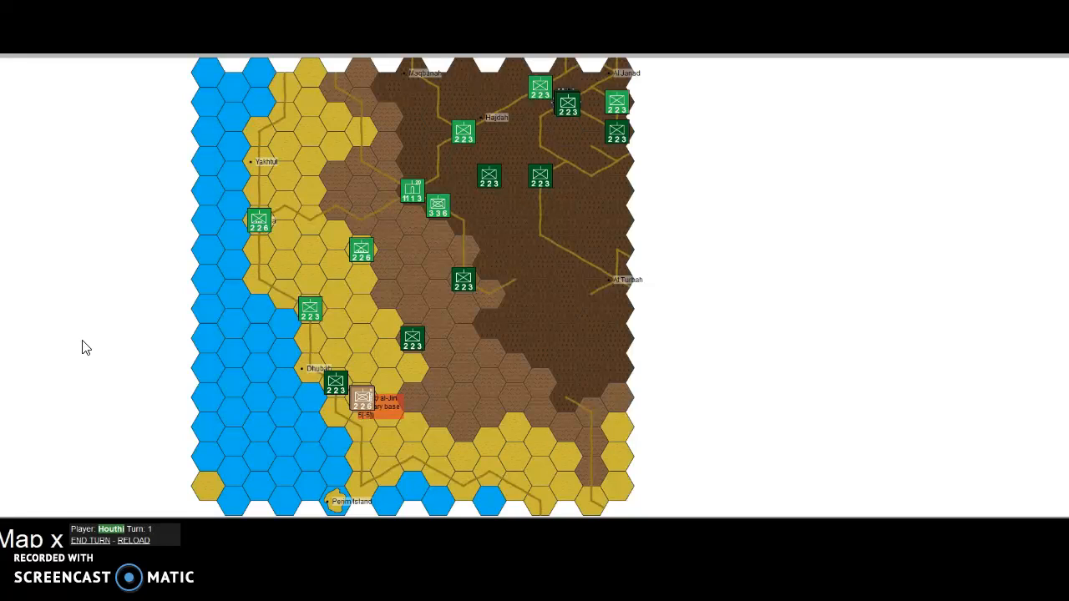
mouse_move(107, 337)
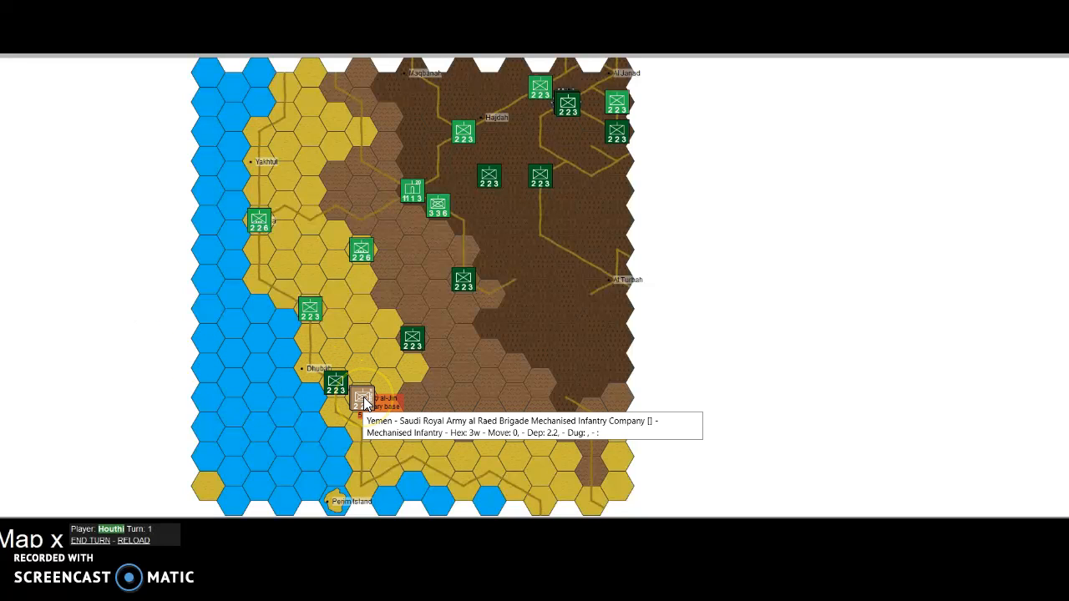
left_click(377, 406)
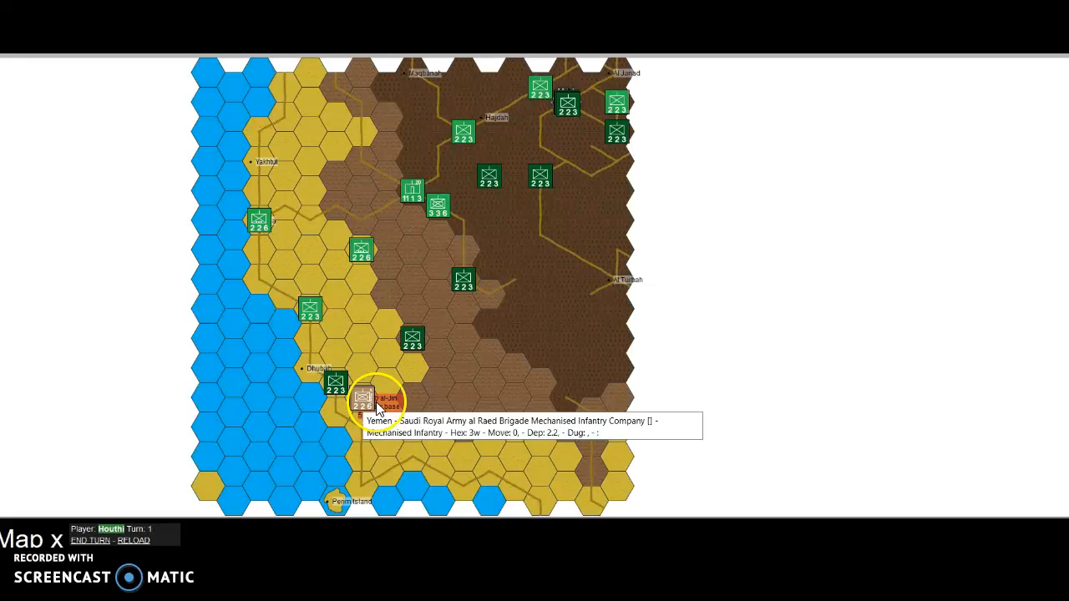
mouse_move(552, 492)
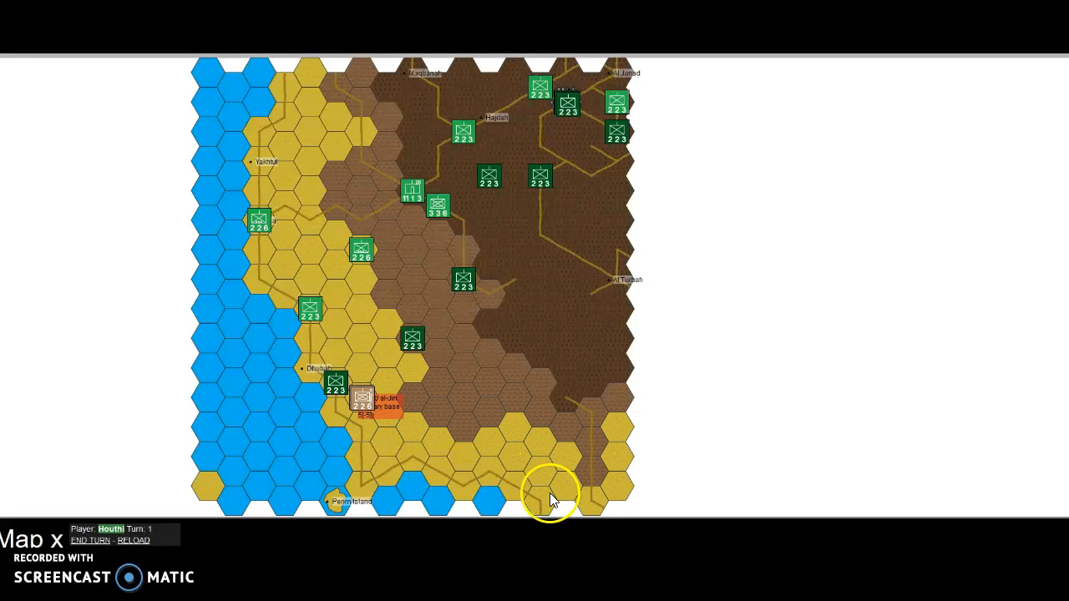
mouse_move(585, 491)
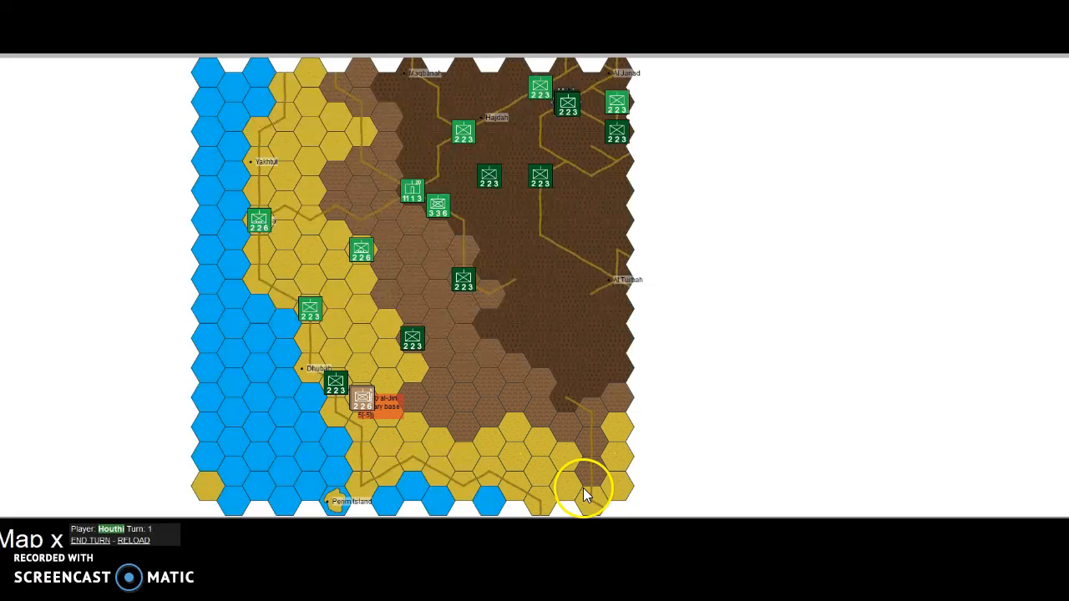
mouse_move(538, 498)
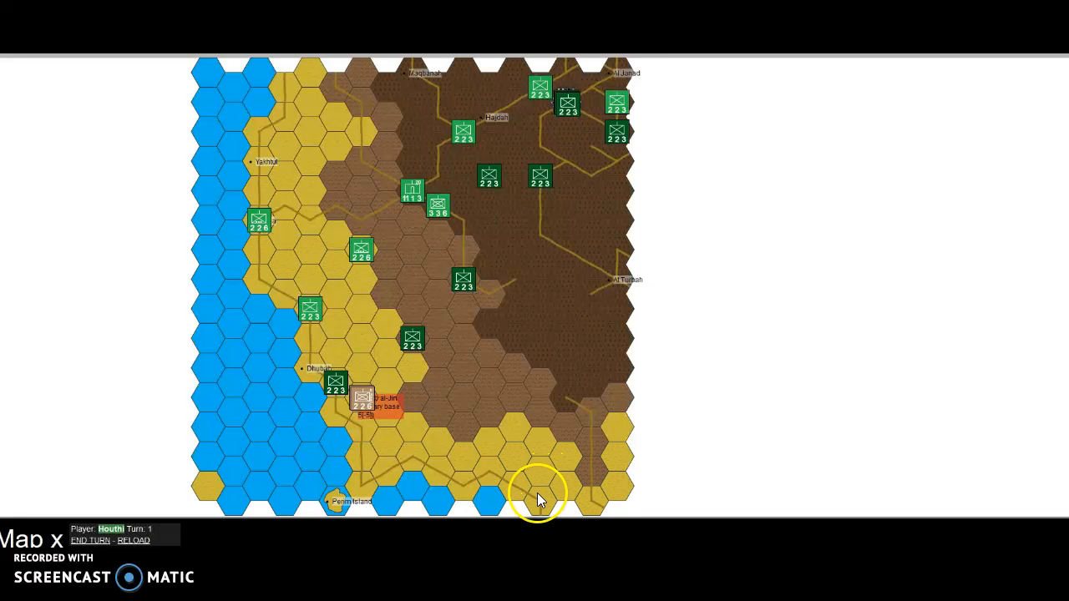
mouse_move(386, 443)
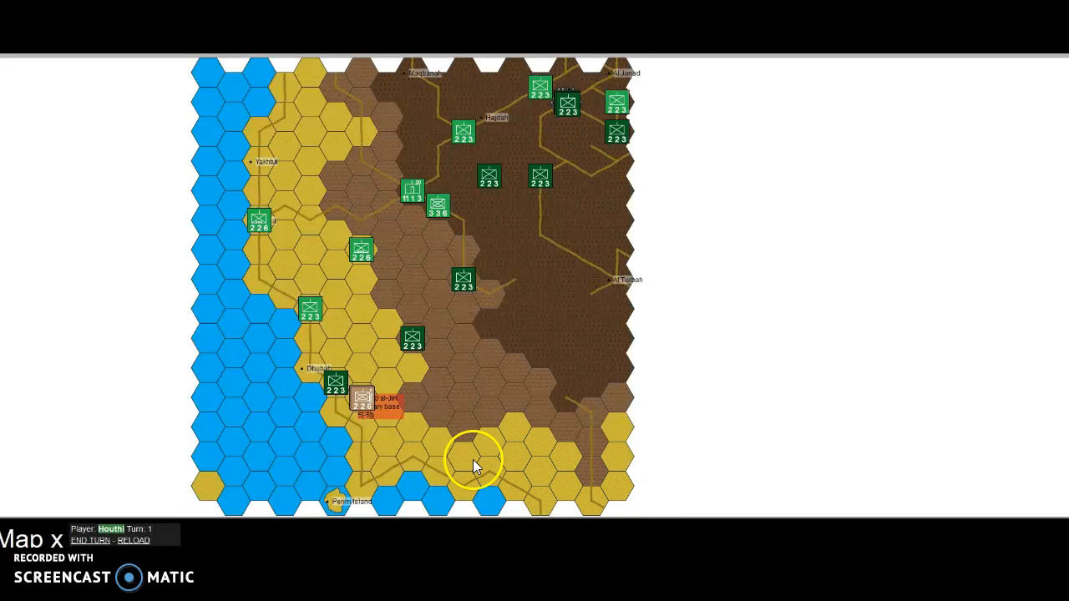
mouse_move(123, 421)
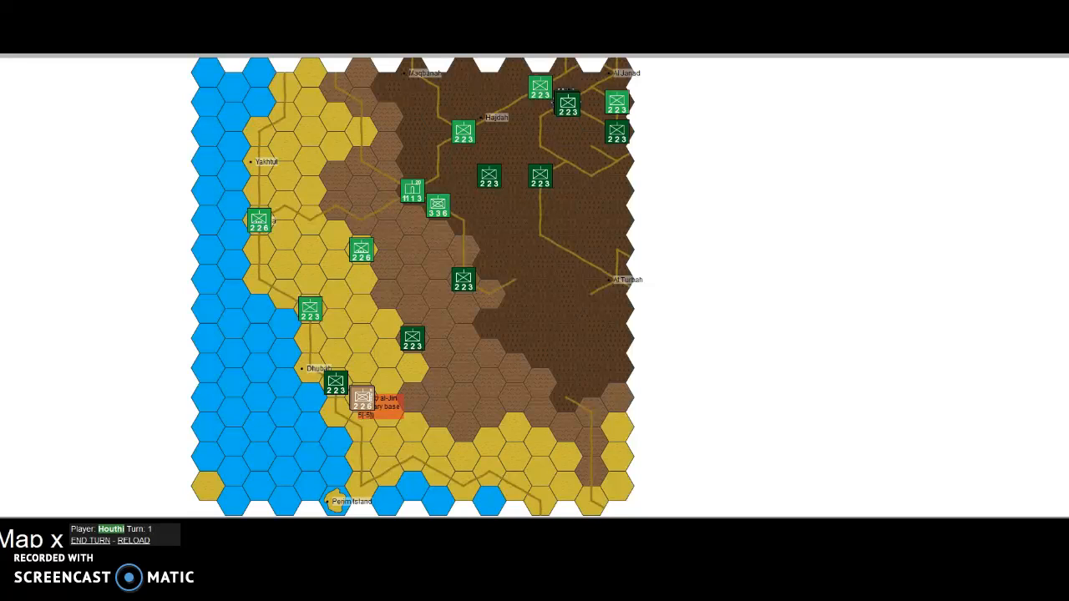
left_click(314, 377)
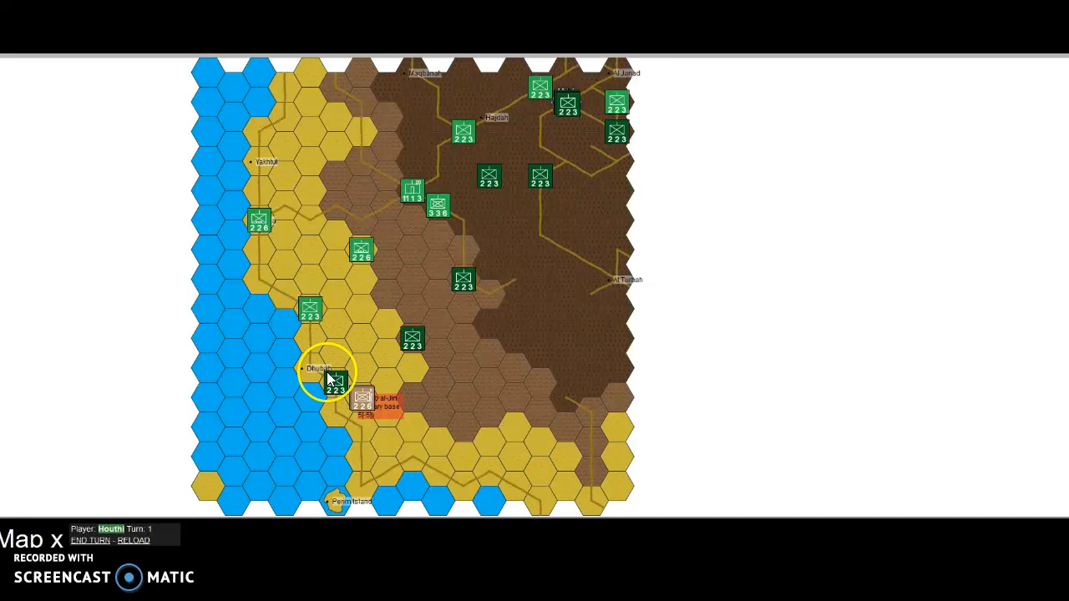
mouse_move(332, 378)
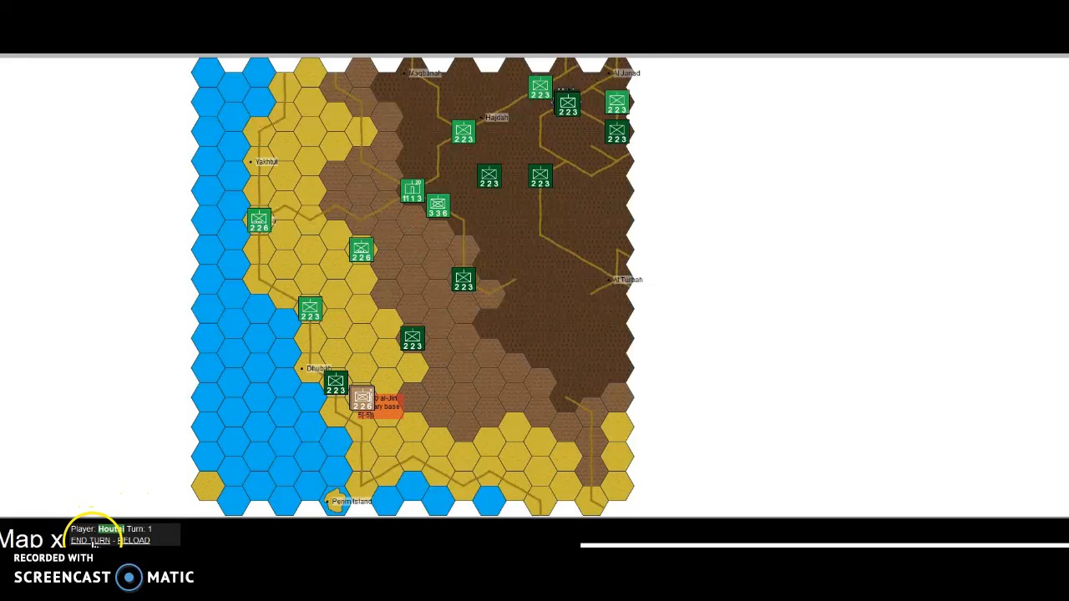
- End the Houthi turn and resolve Yemen's air attack at 2-1 (4.5/2) for 0.3 damage
left_click(90, 541)
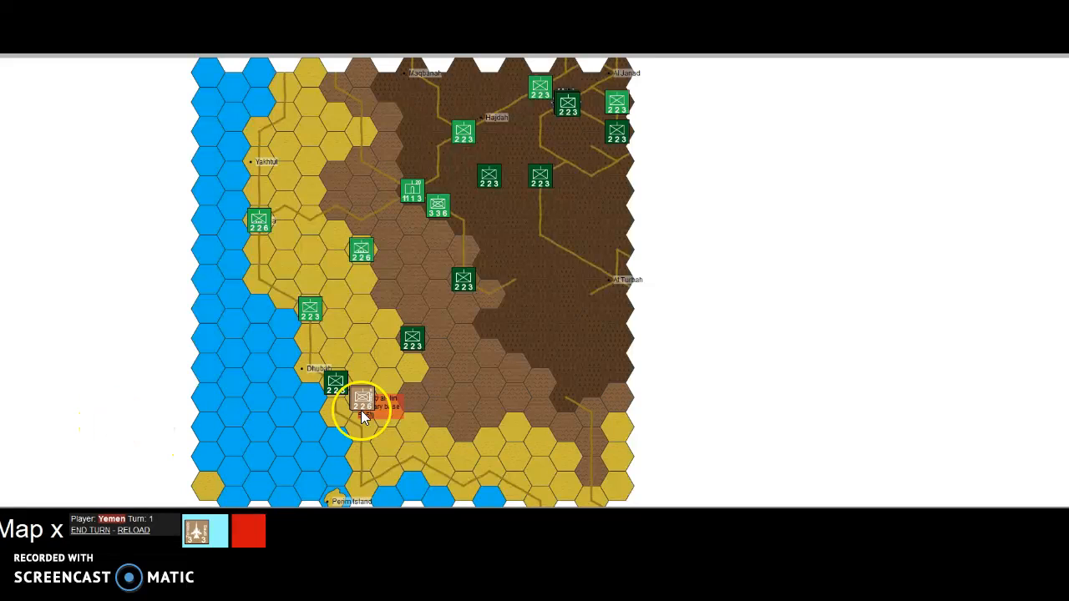
mouse_move(204, 533)
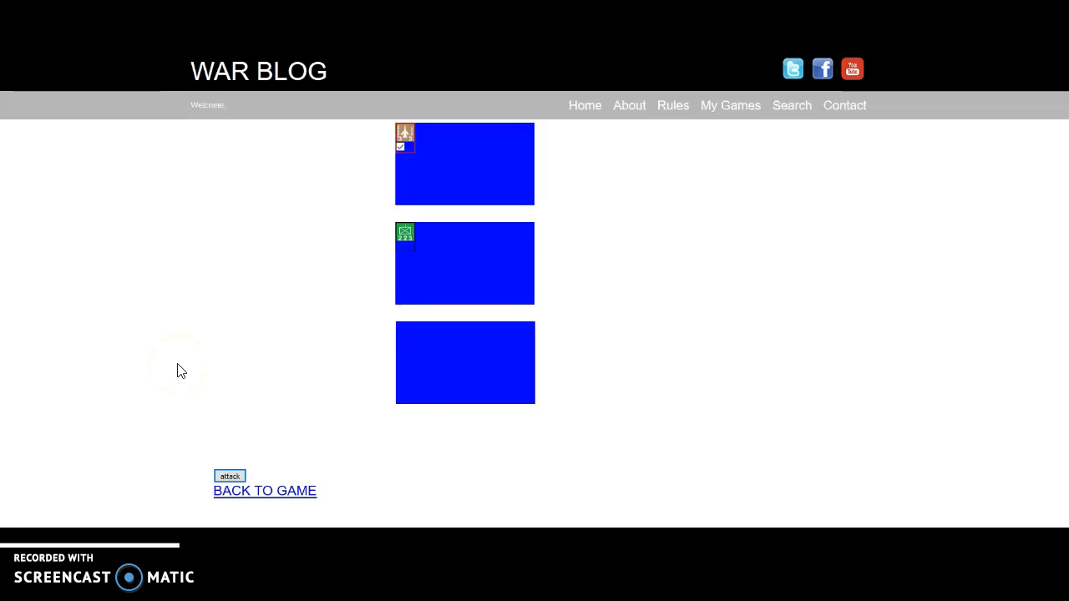
left_click(231, 476)
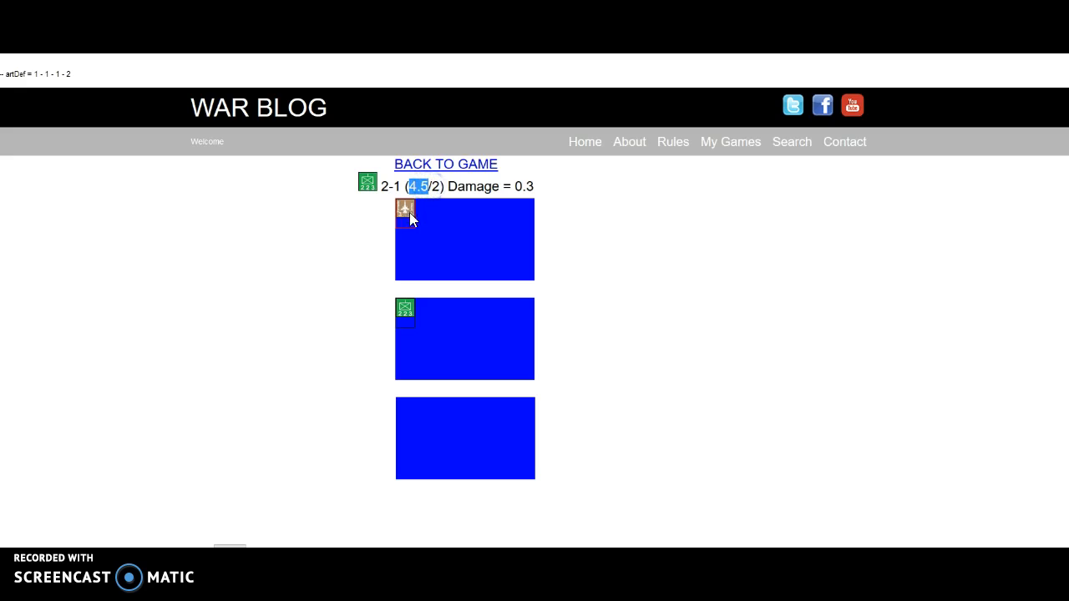
left_click(404, 213)
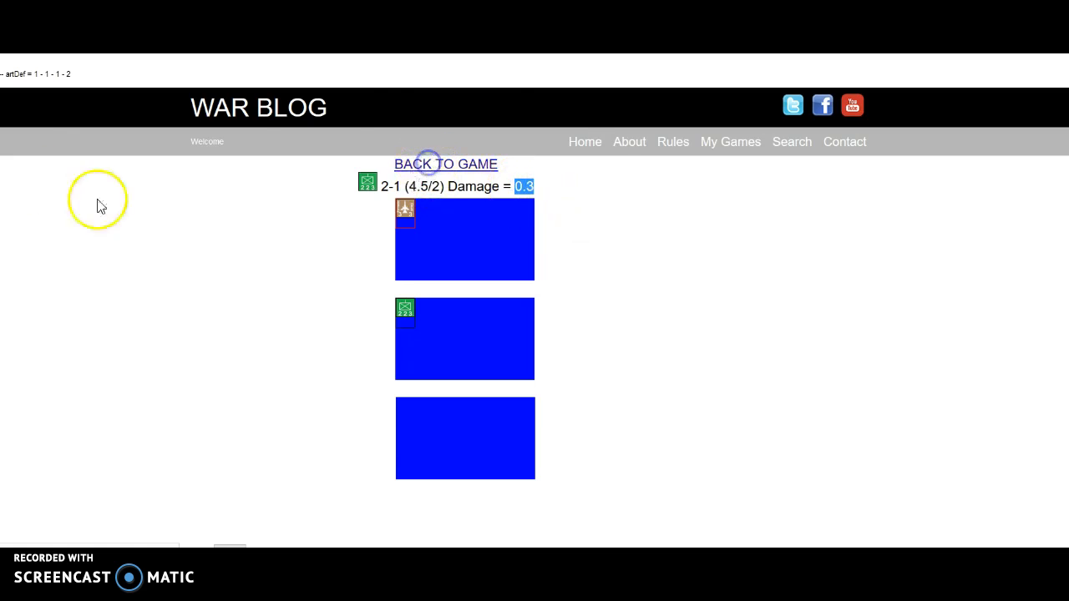
- Return to the map on Yemen's turn 1 and inspect Houthi units like the Ballistic Missile Ground Company
left_click(444, 164)
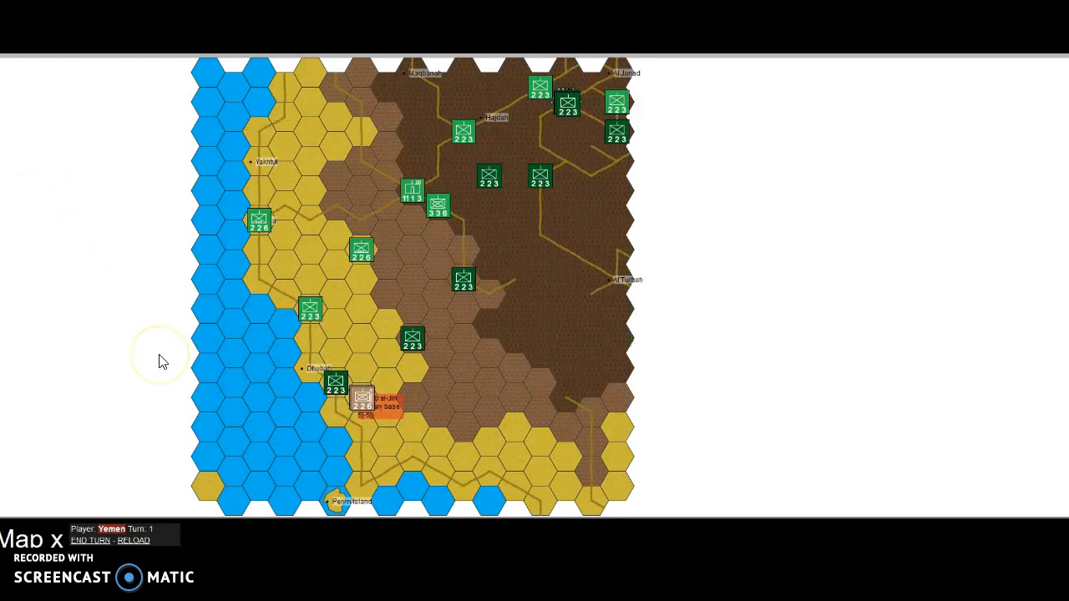
mouse_move(731, 257)
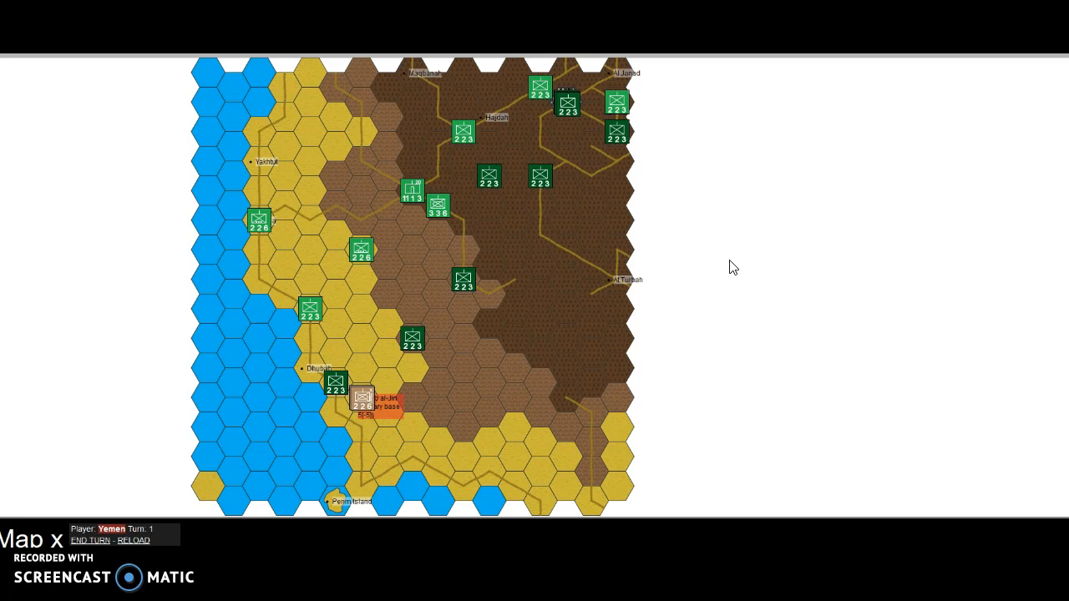
left_click(414, 194)
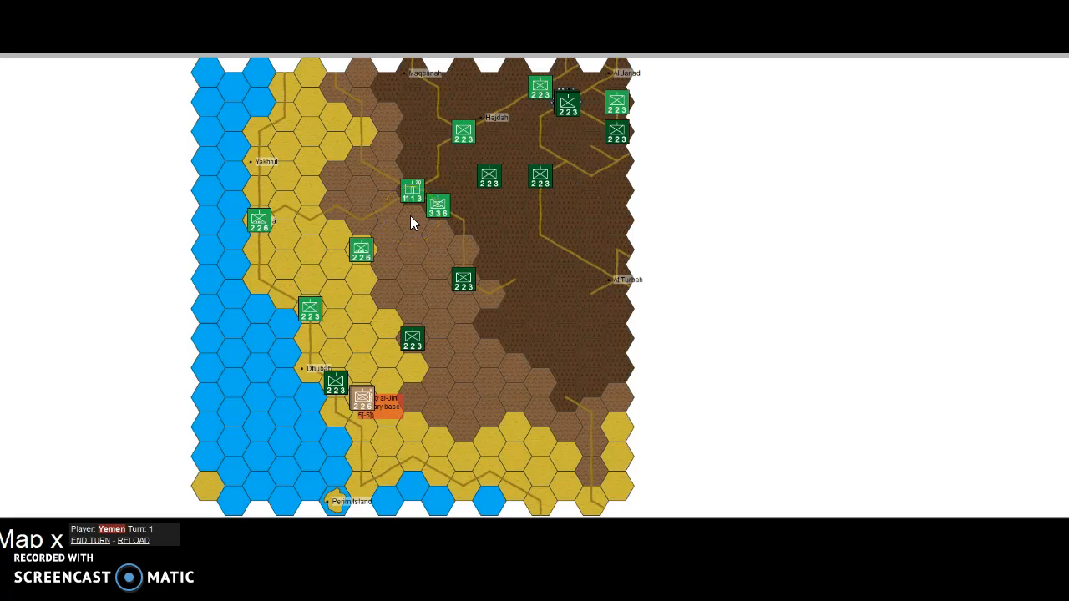
left_click(336, 384)
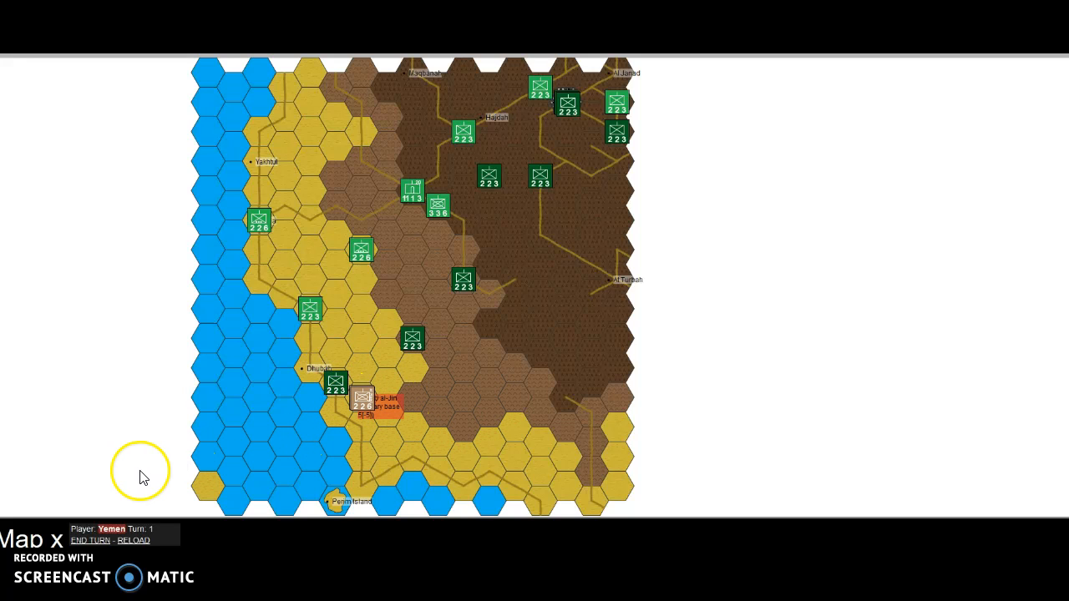
mouse_move(321, 374)
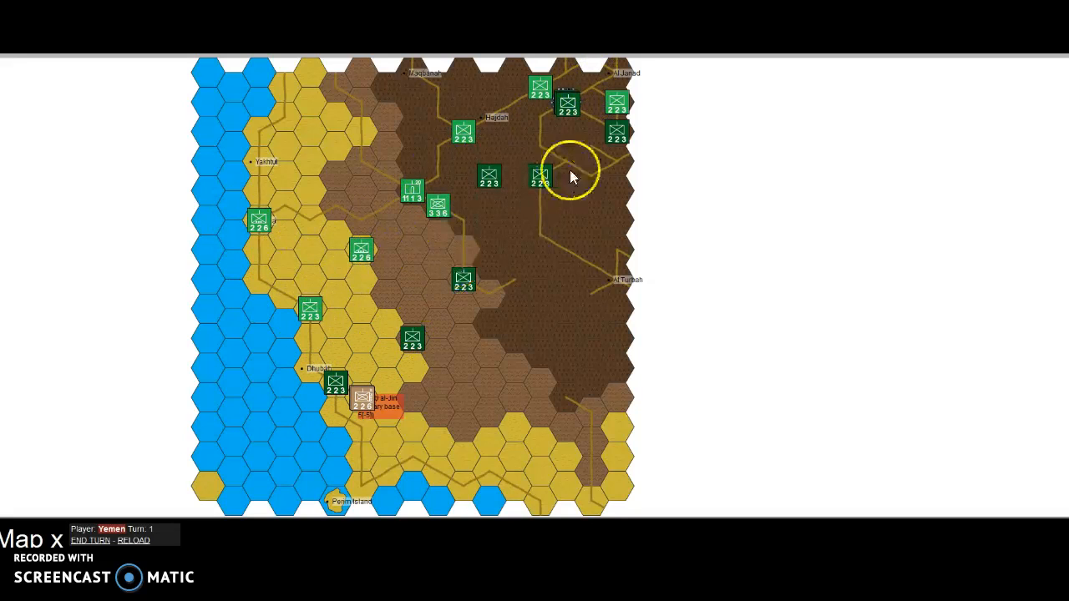
mouse_move(409, 99)
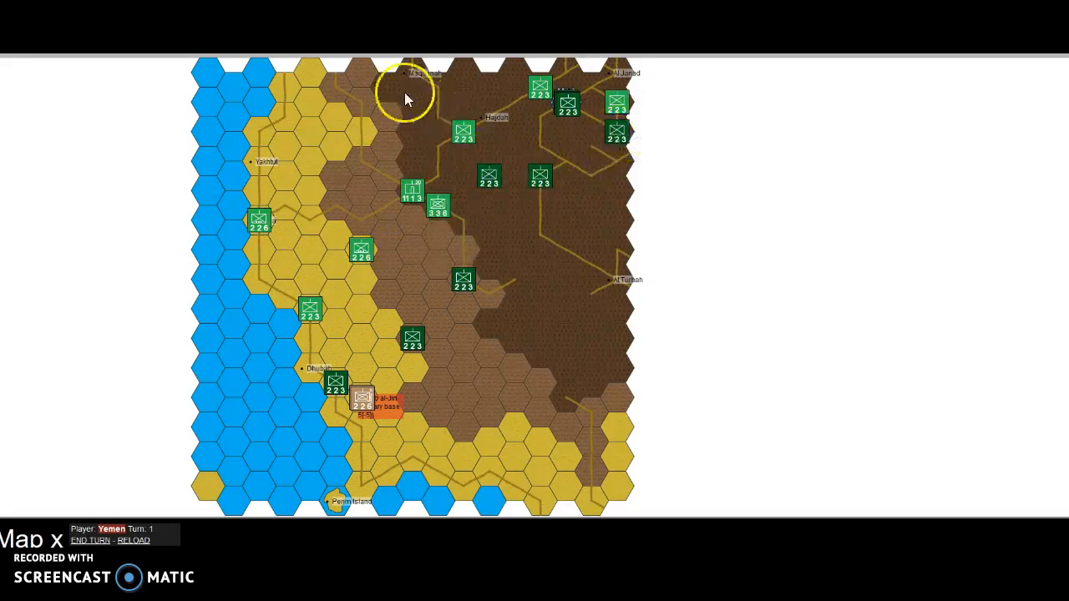
mouse_move(113, 298)
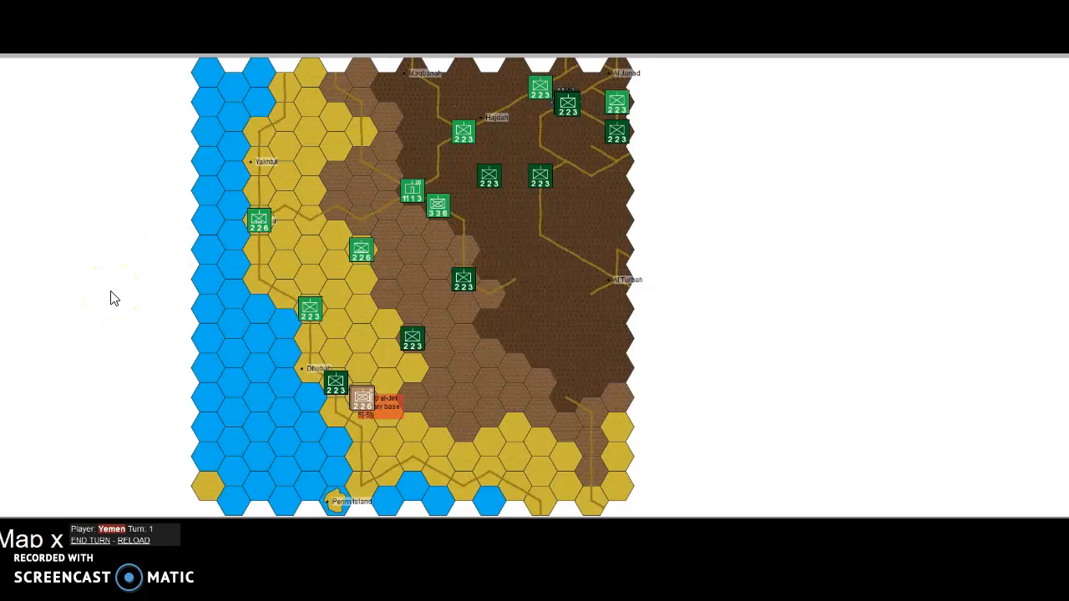
left_click(411, 191)
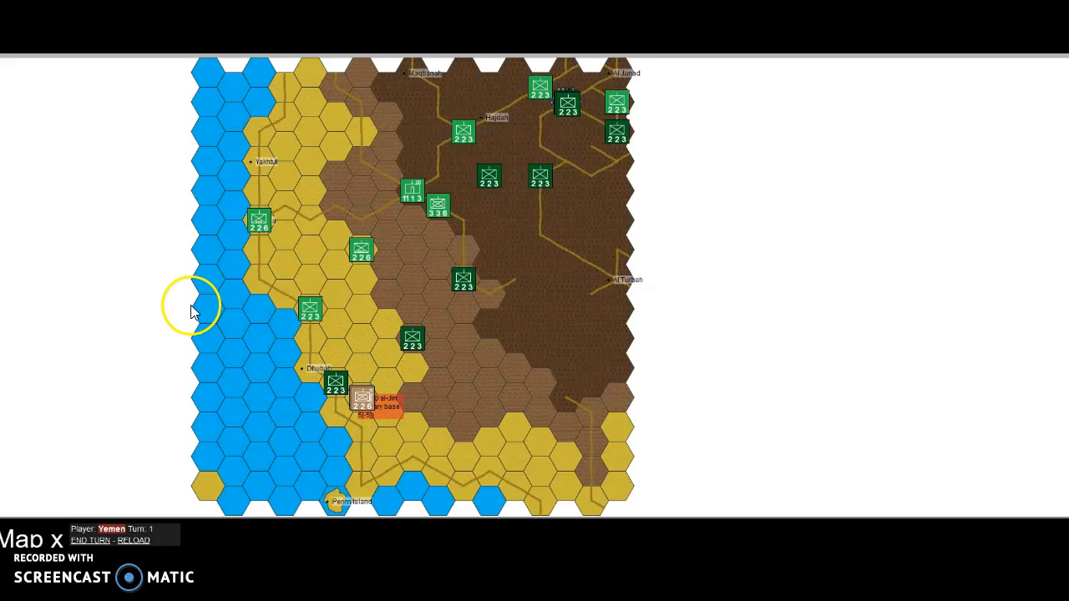
mouse_move(374, 378)
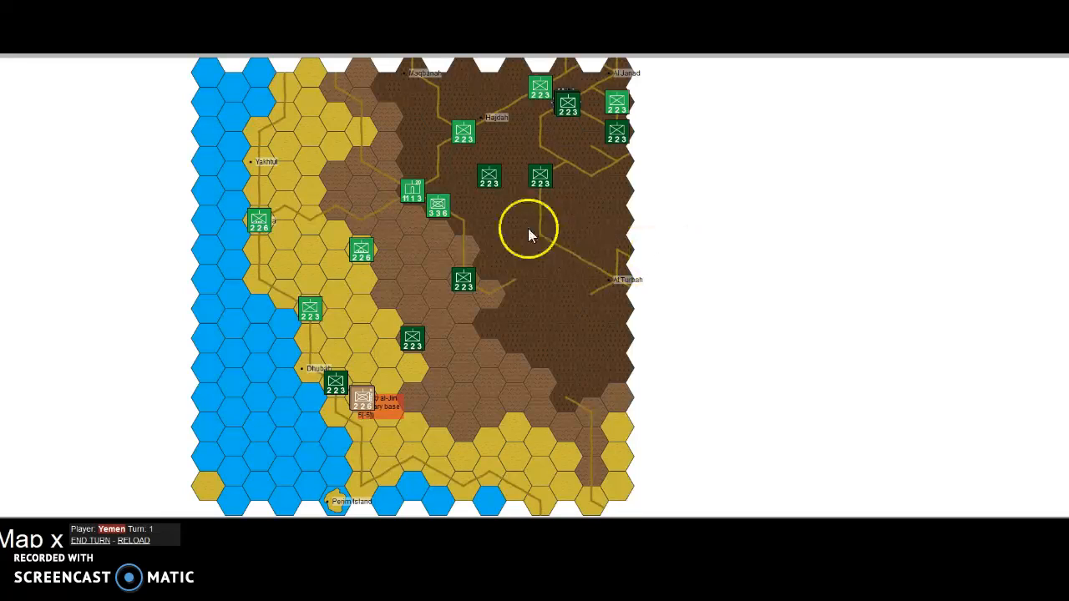
mouse_move(415, 191)
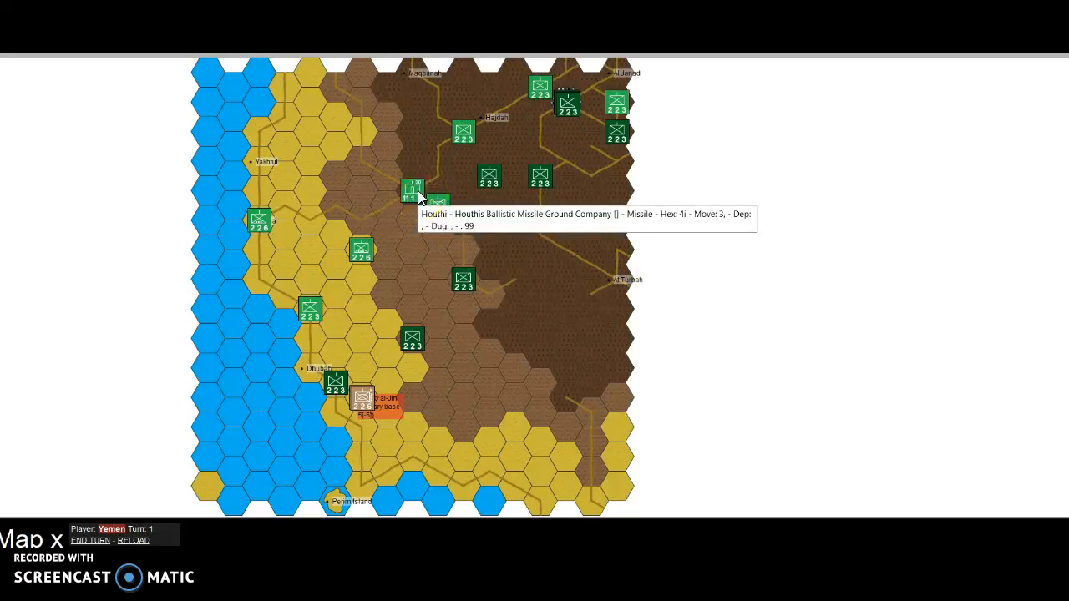